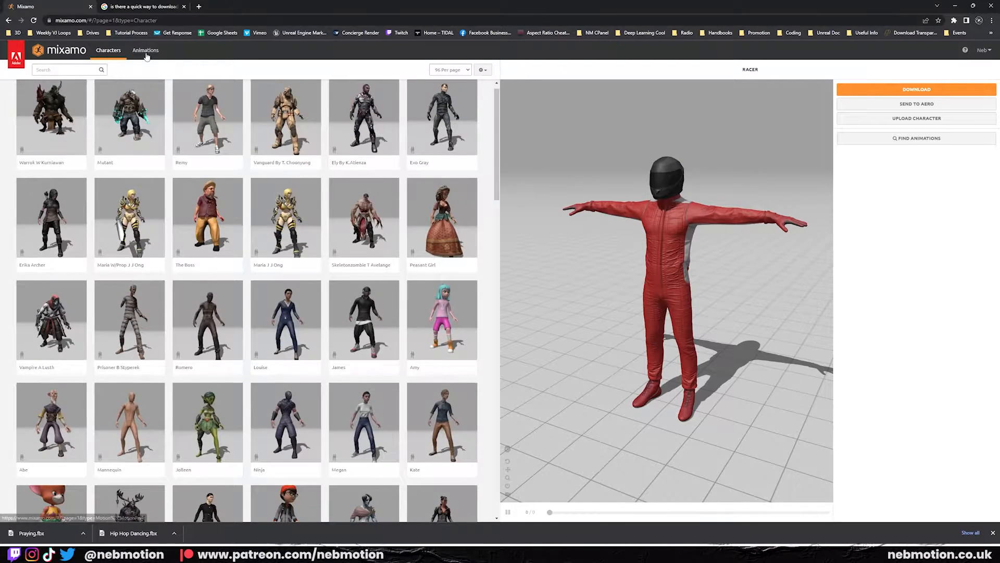
# - Browse Mixamo's animation library thumbnails with the Racer character
pyautogui.click(145, 50)
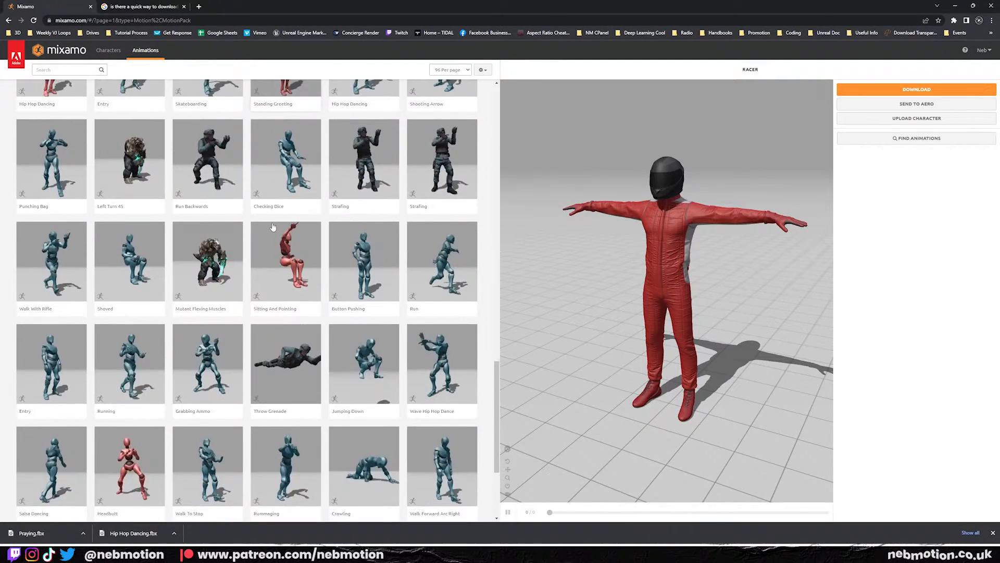
pyautogui.scroll(-3)
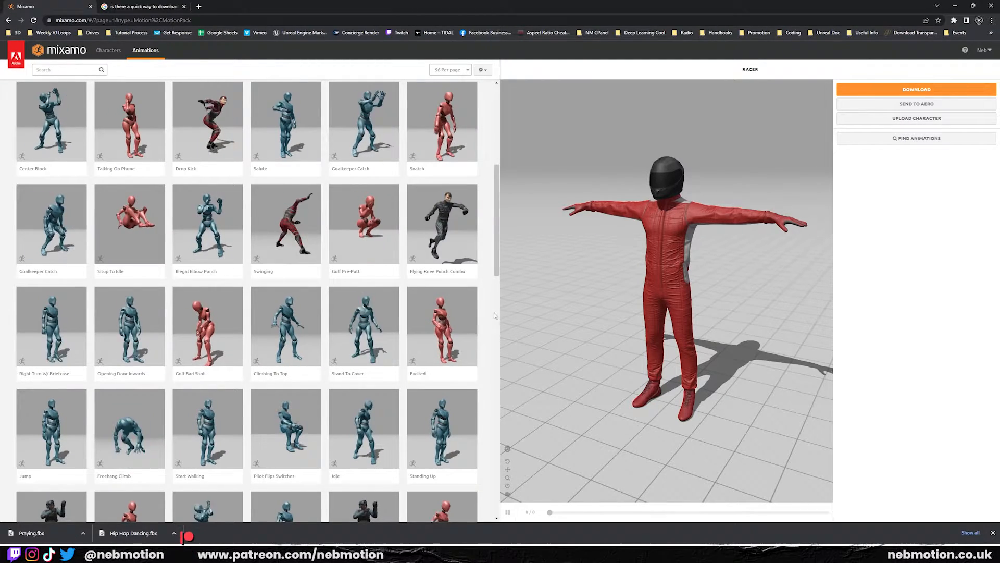
pyautogui.click(917, 117)
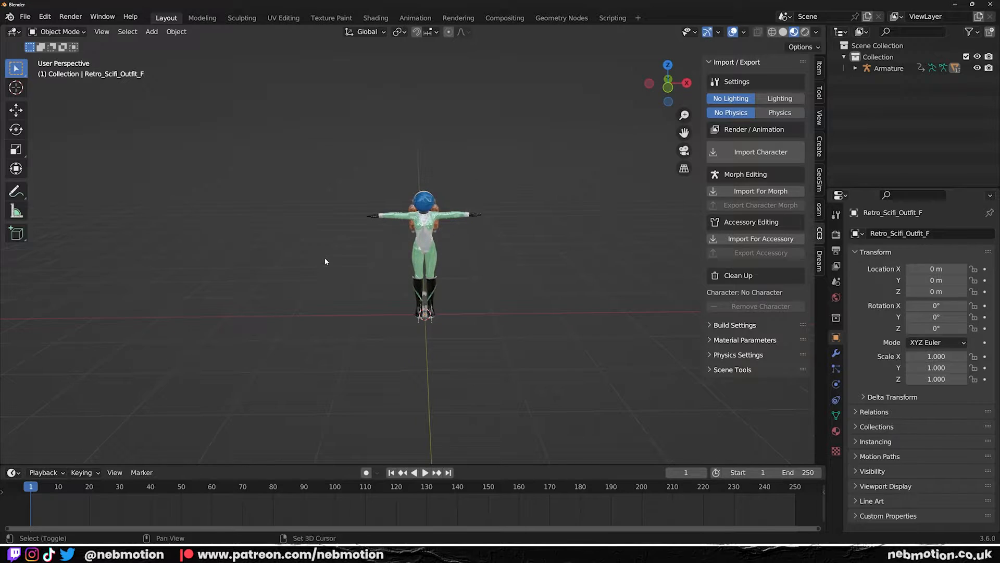
# - Inspect the gant.002 glove and helmet.002 material nodes in the MixamoImport scene
pyautogui.moveTo(326, 262); pyautogui.dragTo(538, 303)
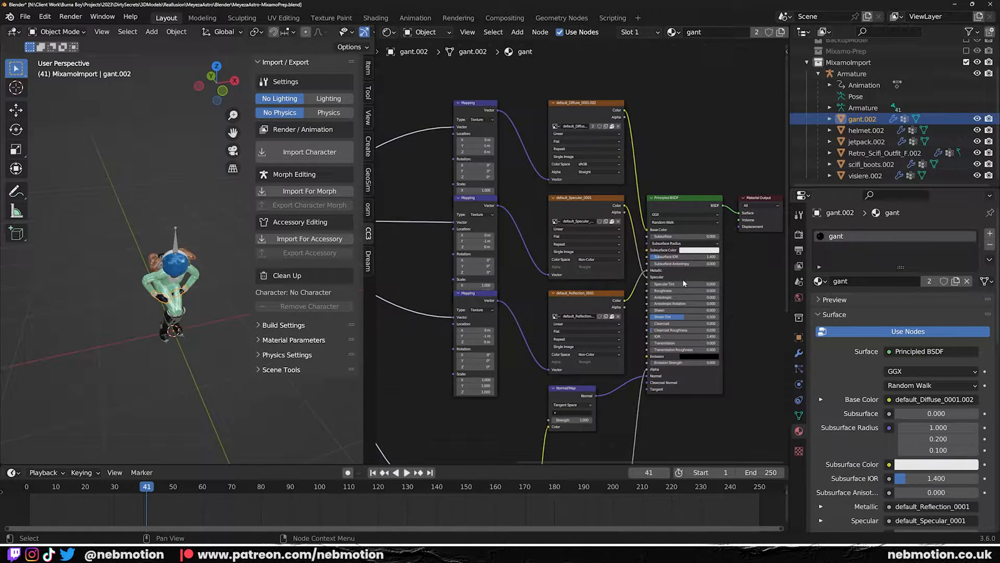
pyautogui.scroll(-3)
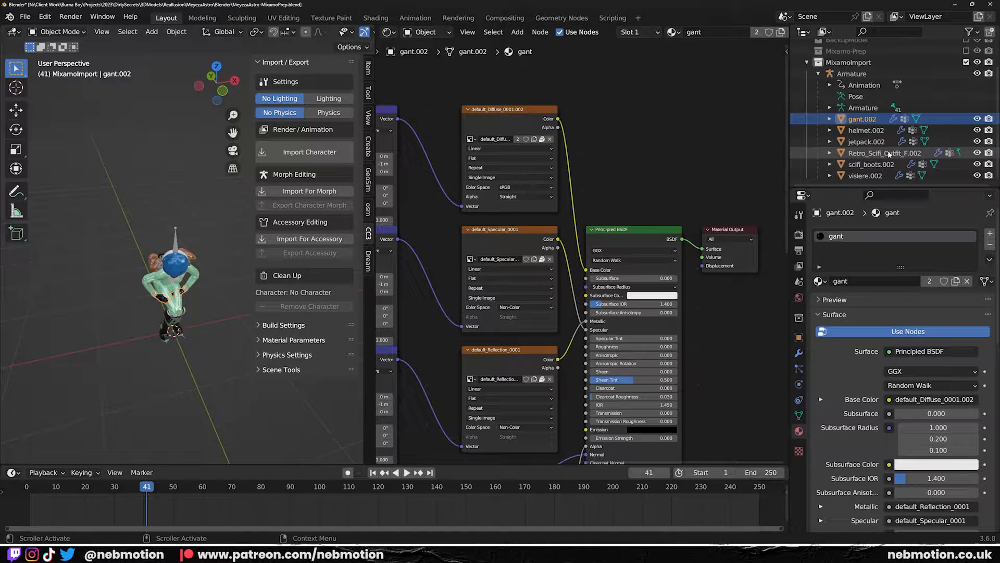
pyautogui.click(866, 129)
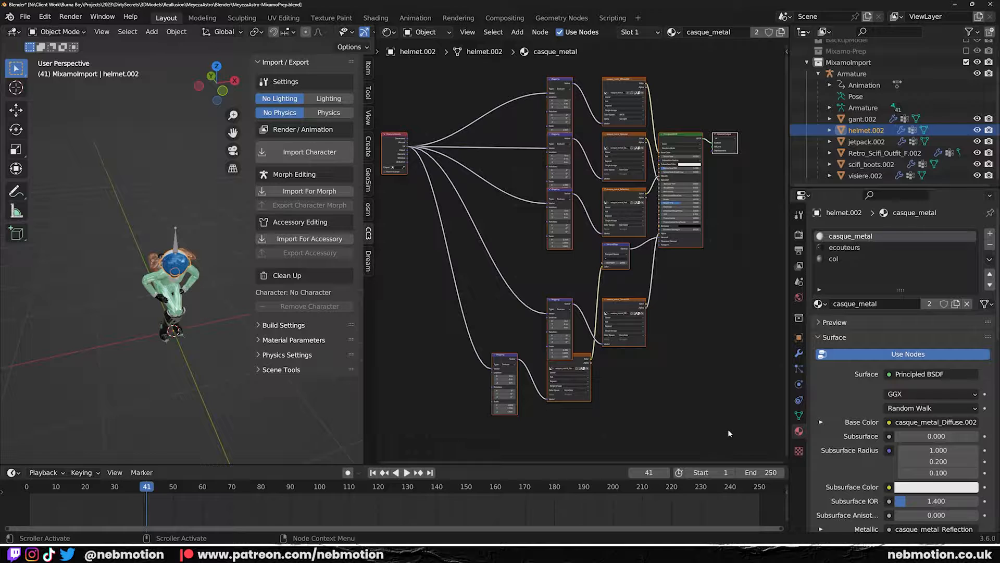
pyautogui.click(863, 119)
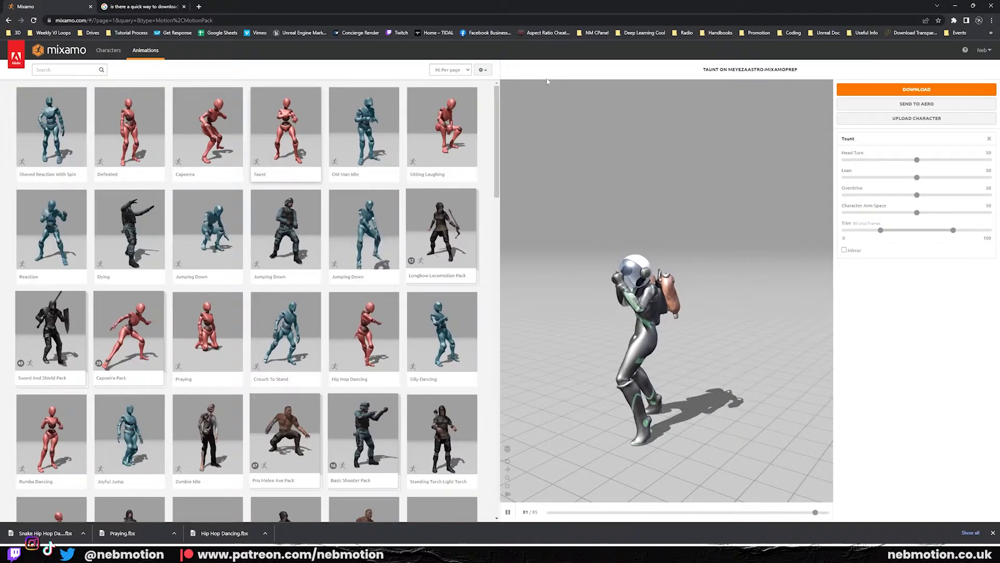
# - Preview the Taunt animation on the uploaded astronaut in Mixamo
pyautogui.click(51, 130)
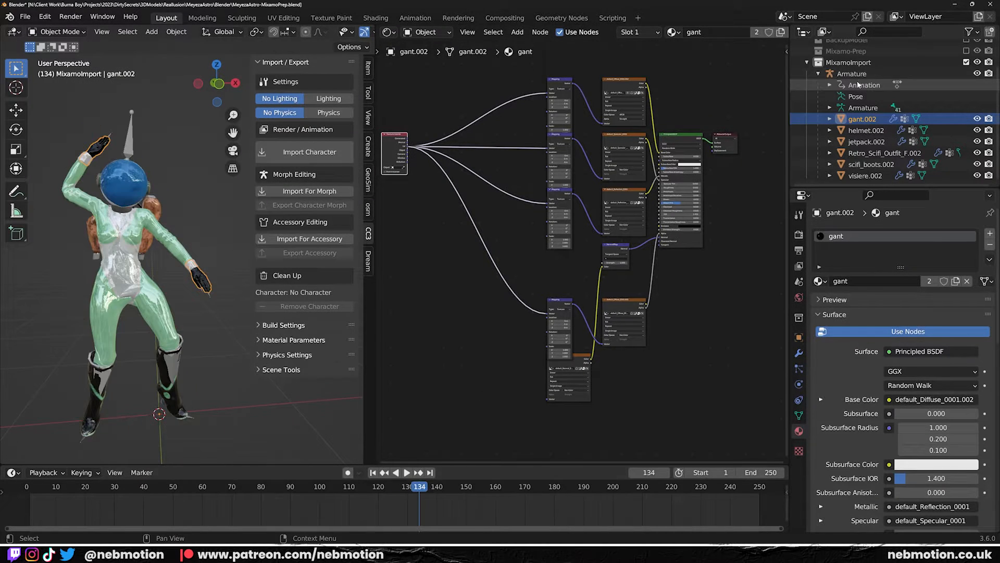
# - Return to the original Blender file with the Armature and astronaut collection
pyautogui.click(852, 73)
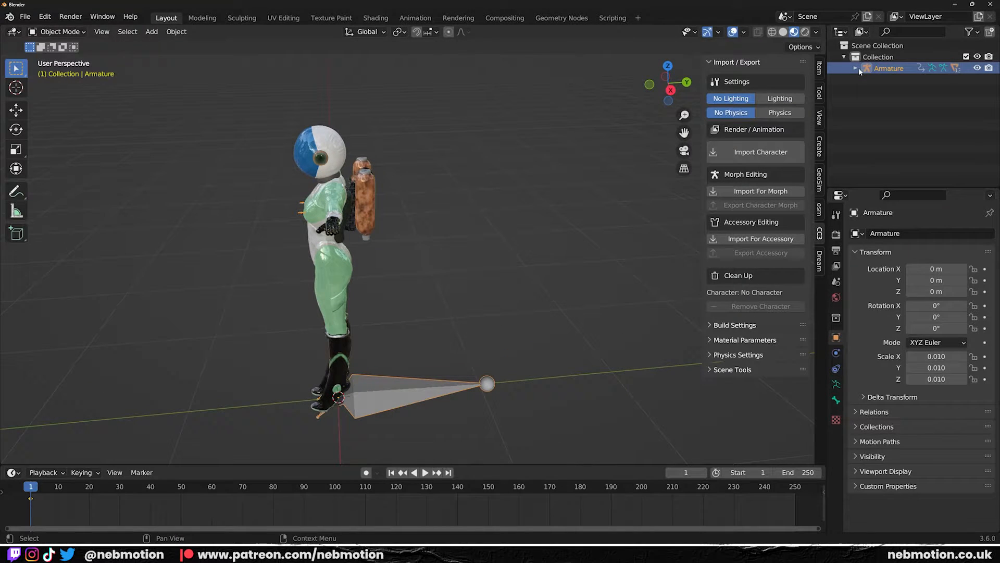
# - Clear the astronaut meshes' parent from the Armature and remove the armature modifier
pyautogui.click(856, 68)
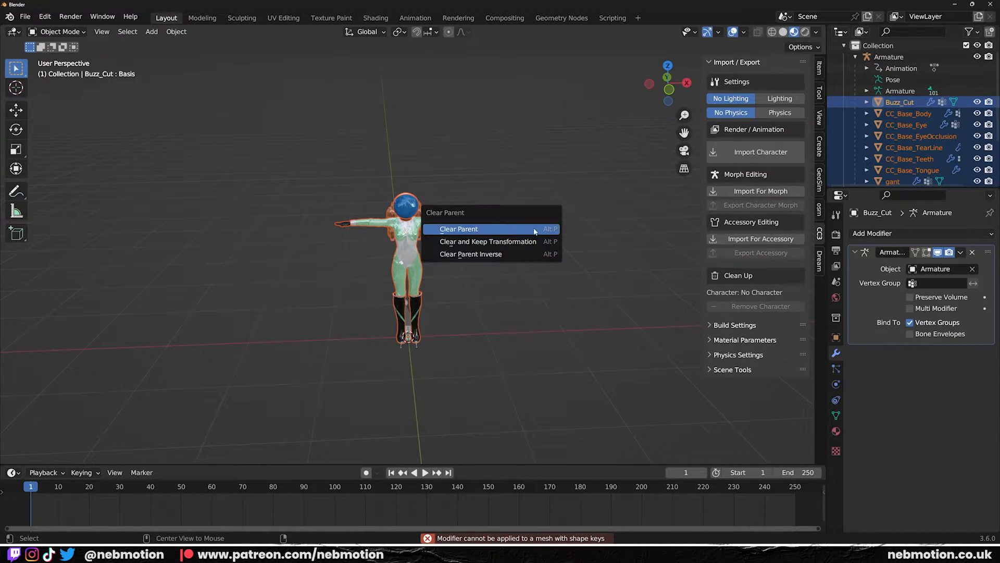
pyautogui.click(458, 228)
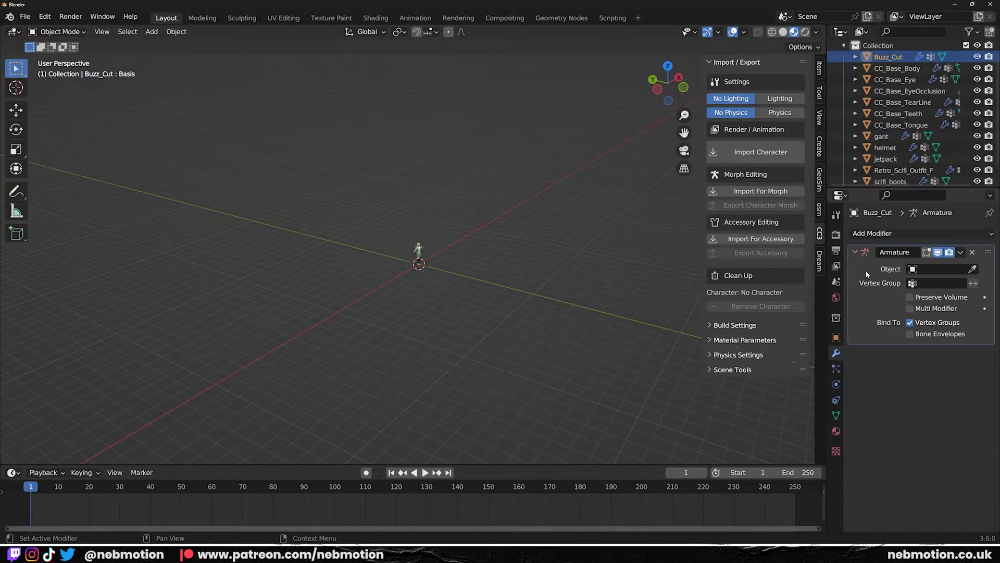
pyautogui.click(896, 68)
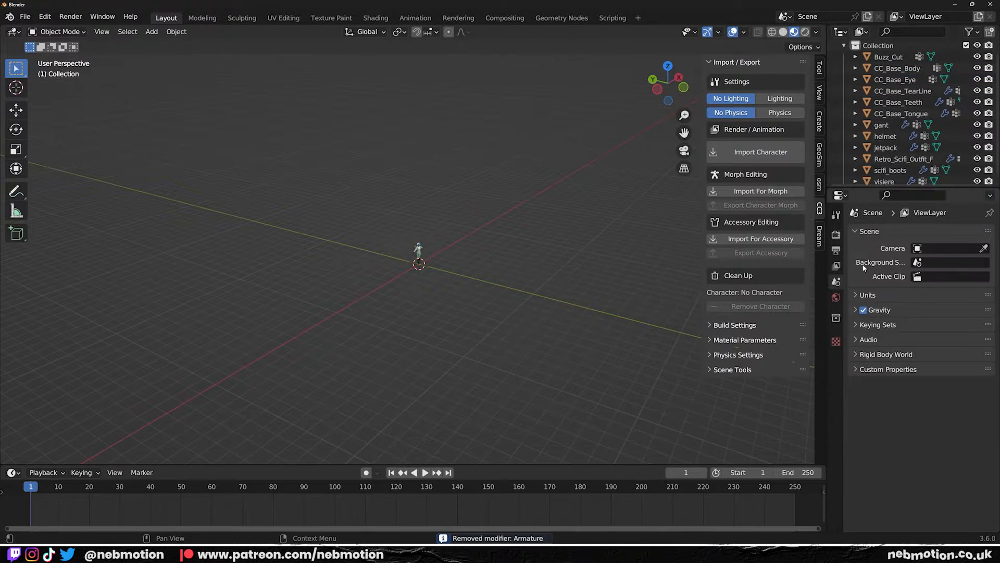
# - Check the TearLine, glove and body meshes and remove their Armature modifiers
pyautogui.click(903, 90)
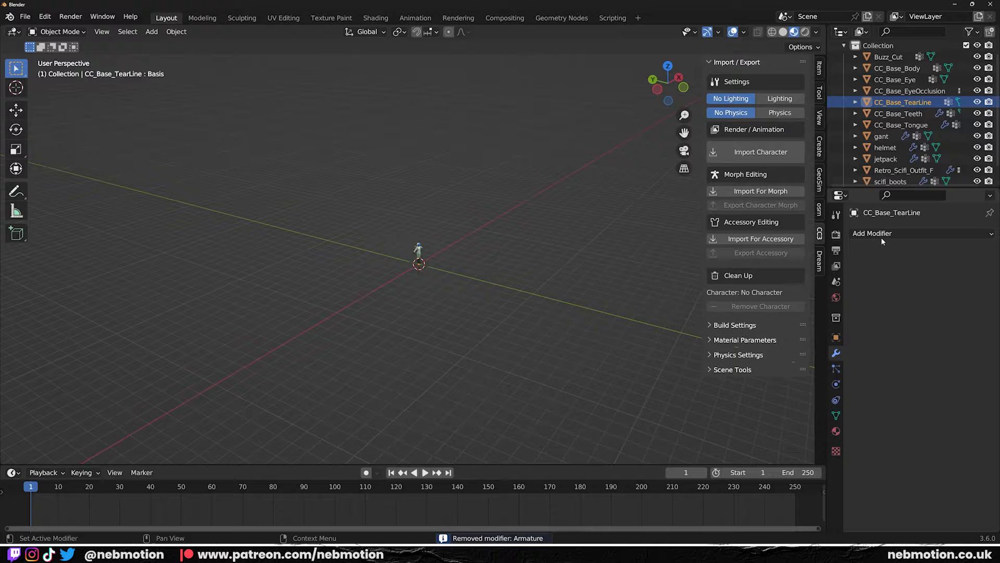
pyautogui.click(881, 135)
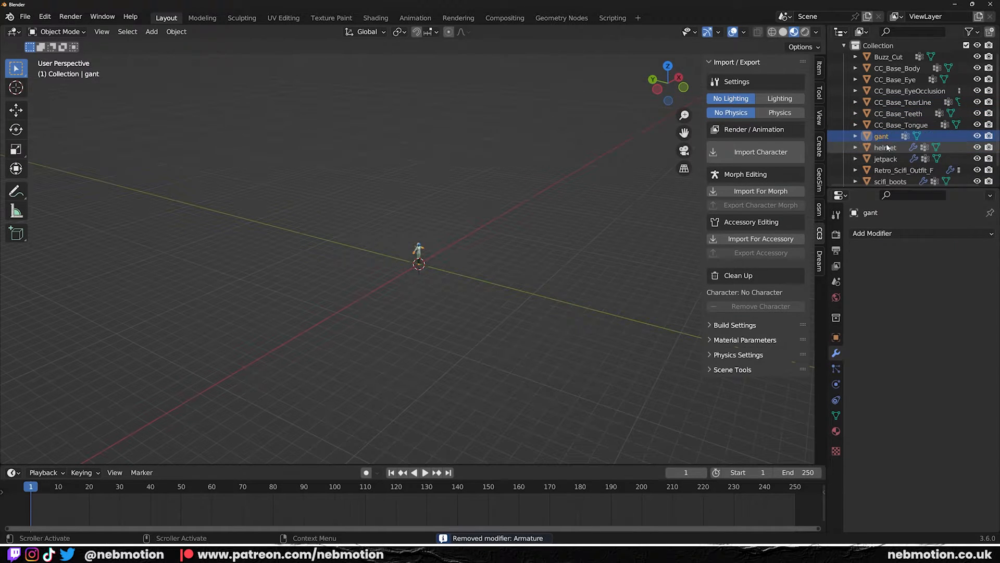
pyautogui.click(889, 181)
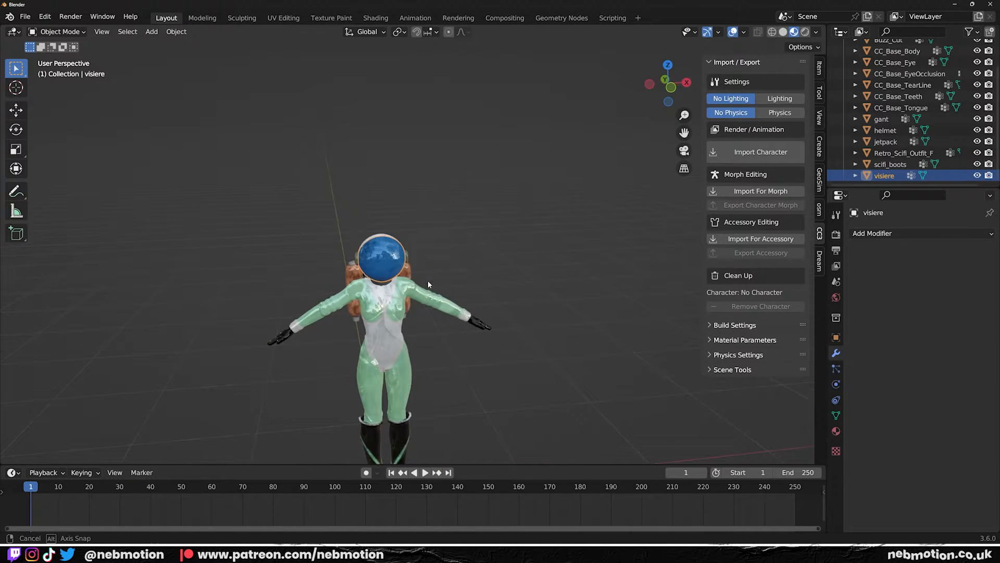
pyautogui.click(910, 102)
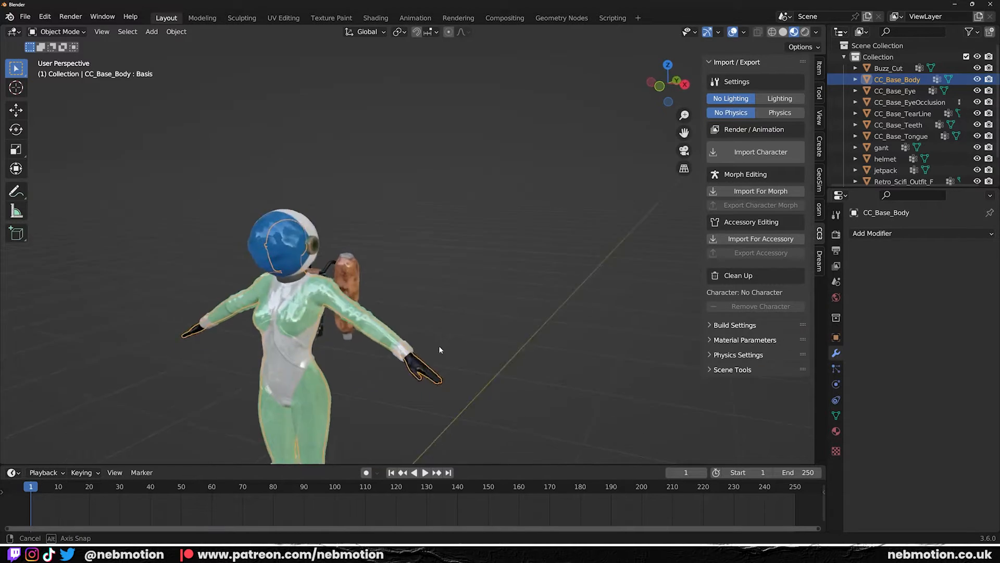
# - Delete Buzz_Cut and the CC_Base meshes, keeping gloves, helmet, jetpack, suit, boots and visor
pyautogui.moveTo(438, 350); pyautogui.dragTo(301, 347)
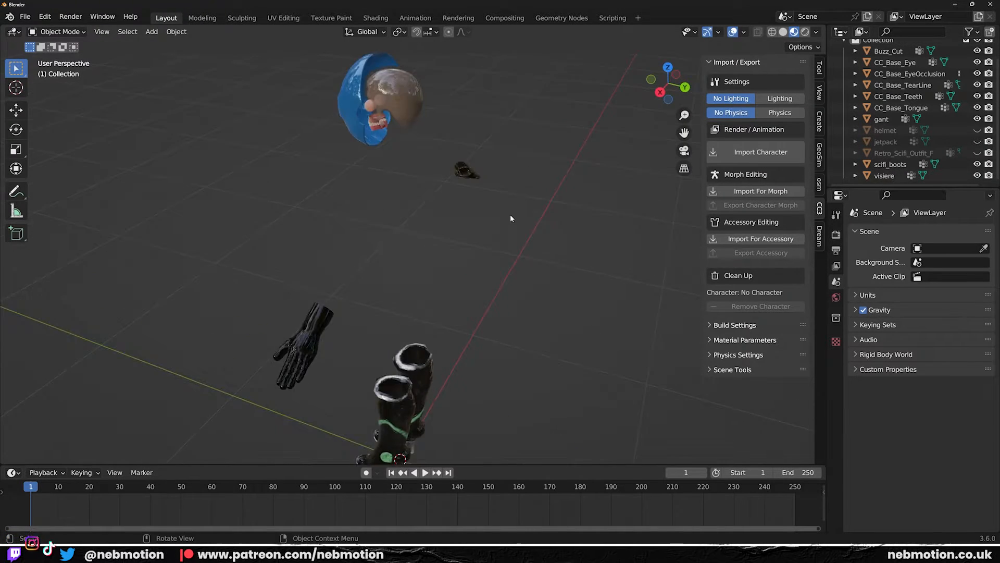
pyautogui.moveTo(510, 218); pyautogui.dragTo(462, 299)
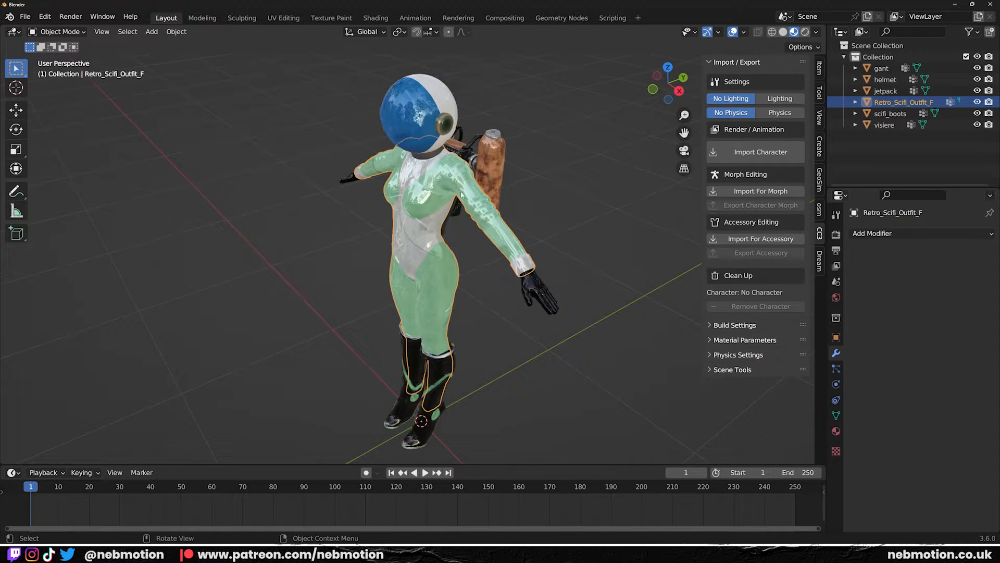
pyautogui.moveTo(427, 144)
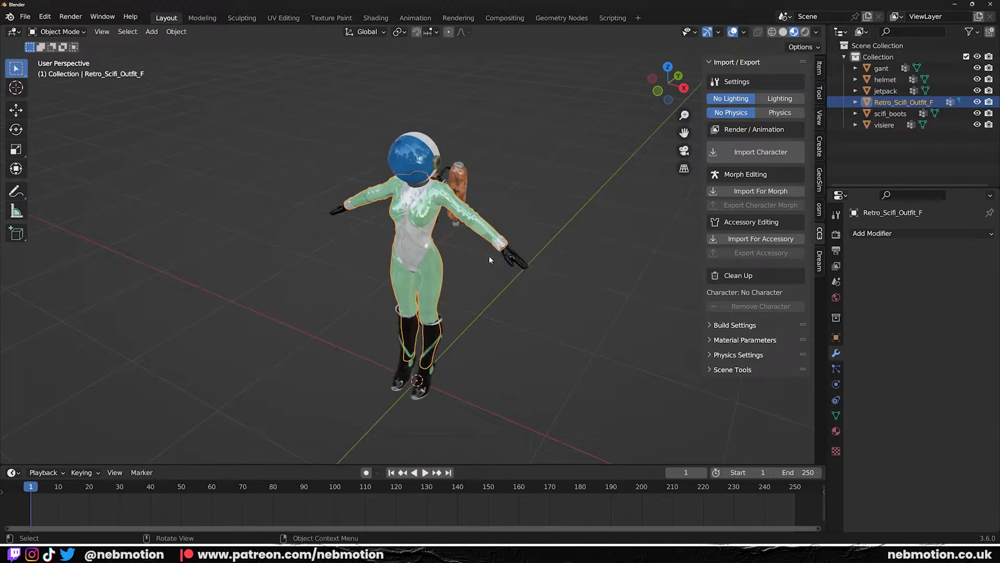
# - Keep the outfit pieces in BackupModel and duplicate them with Shift+D into a new collection
pyautogui.moveTo(489, 260); pyautogui.dragTo(302, 143)
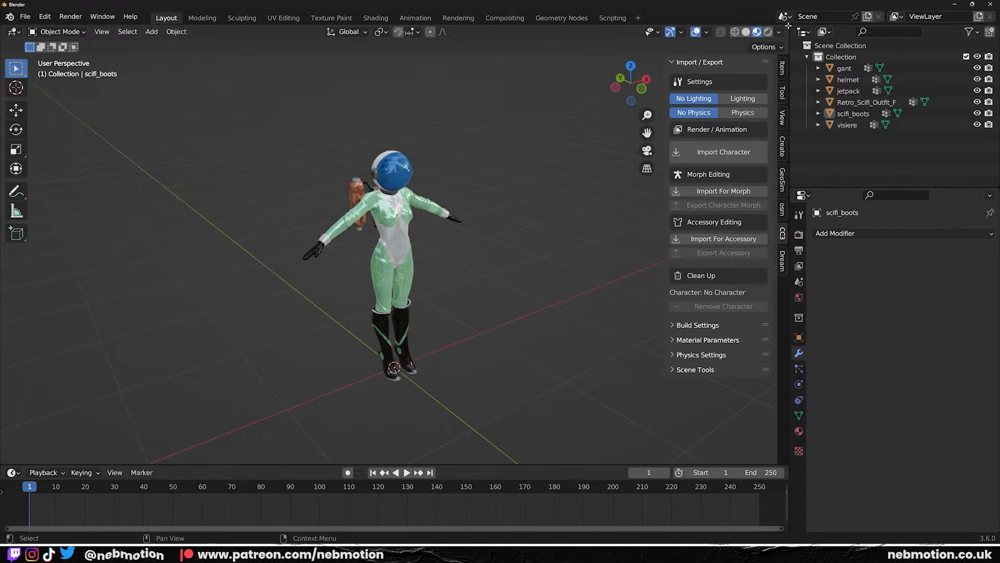
pyautogui.click(463, 31)
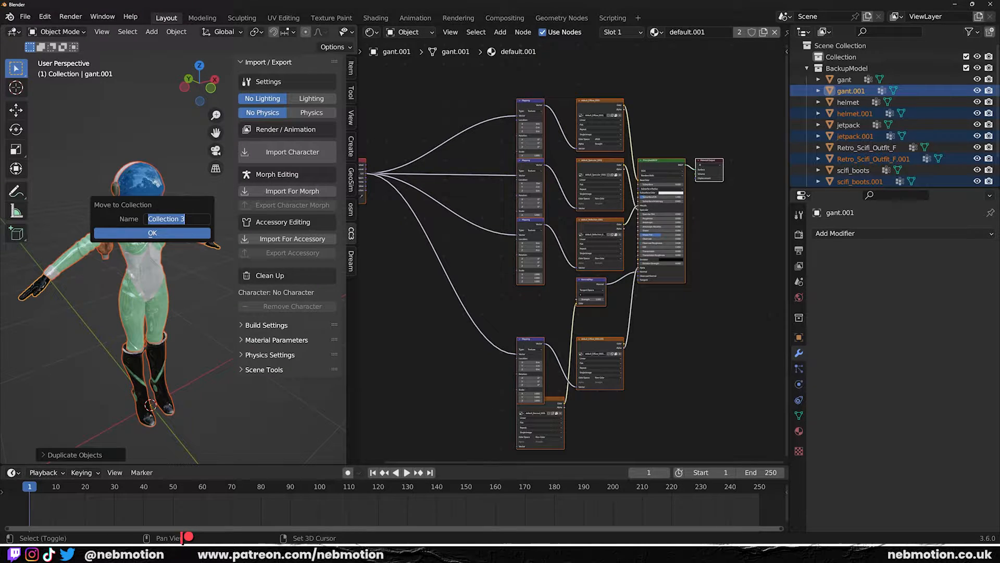
# - Confirm the new Mixamo collection for the duplicates and view the visor material nodes
pyautogui.click(152, 234)
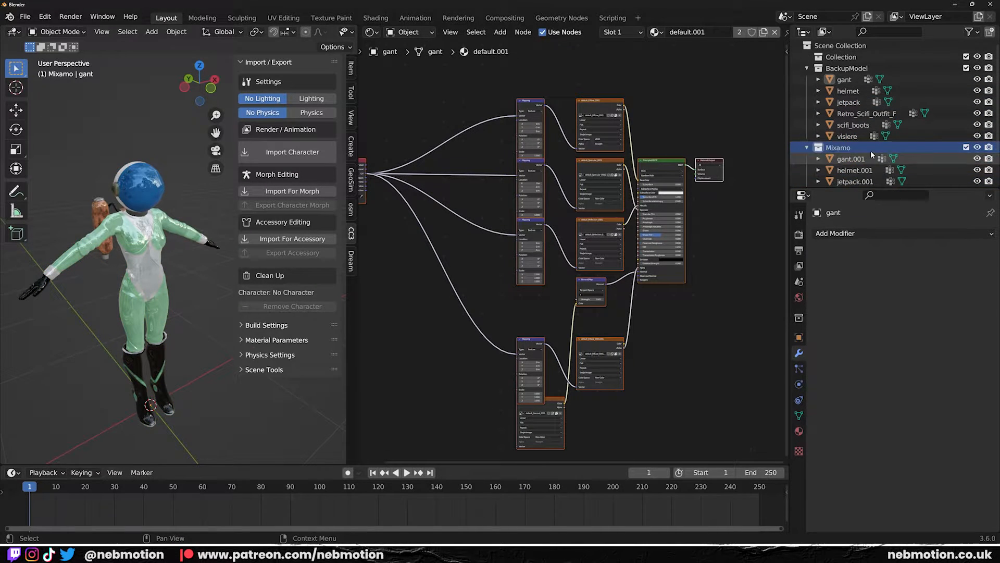
pyautogui.scroll(-3)
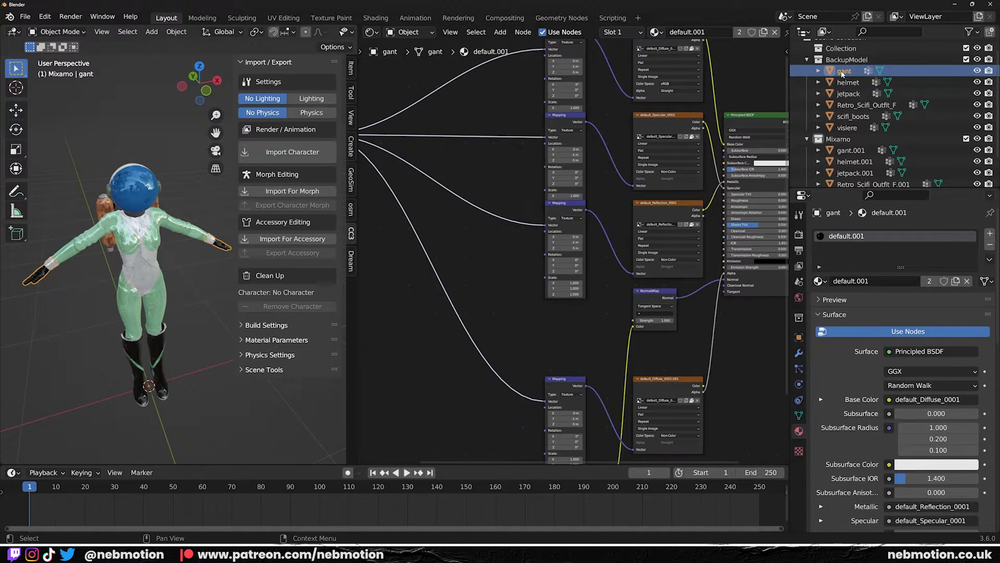
pyautogui.click(847, 127)
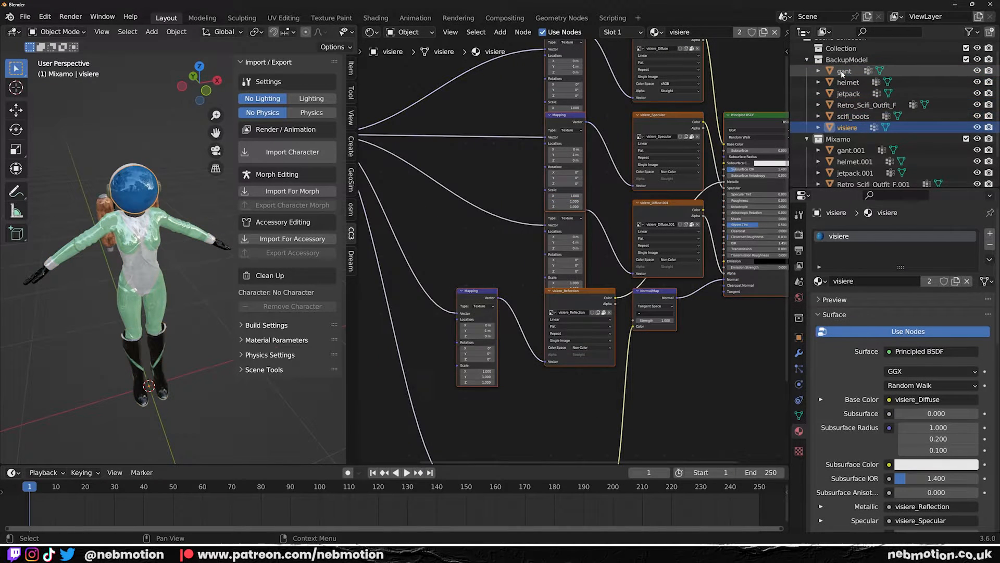
# - Compare the glove and boots materials and assign the gant material to the original glove
pyautogui.click(844, 71)
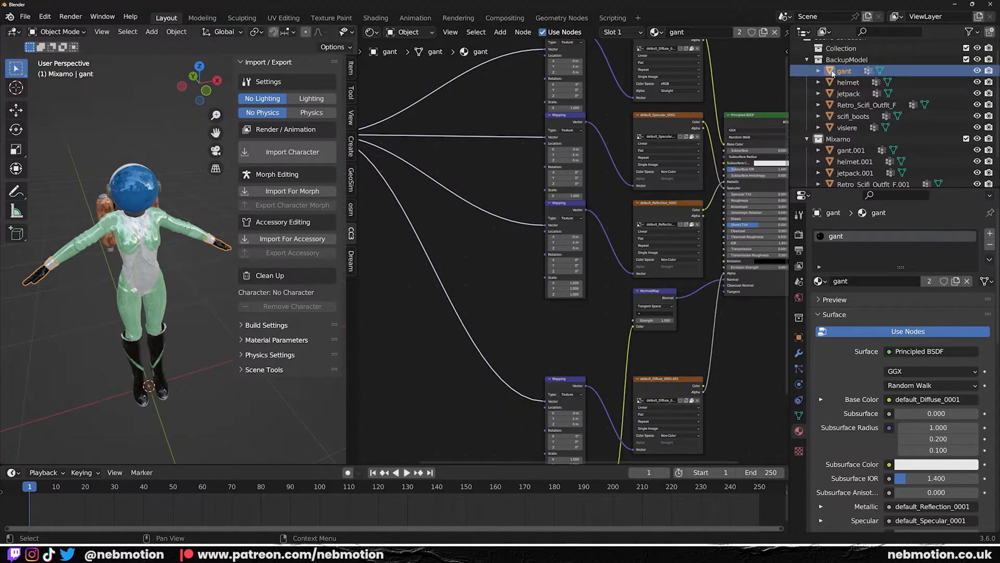
pyautogui.click(854, 116)
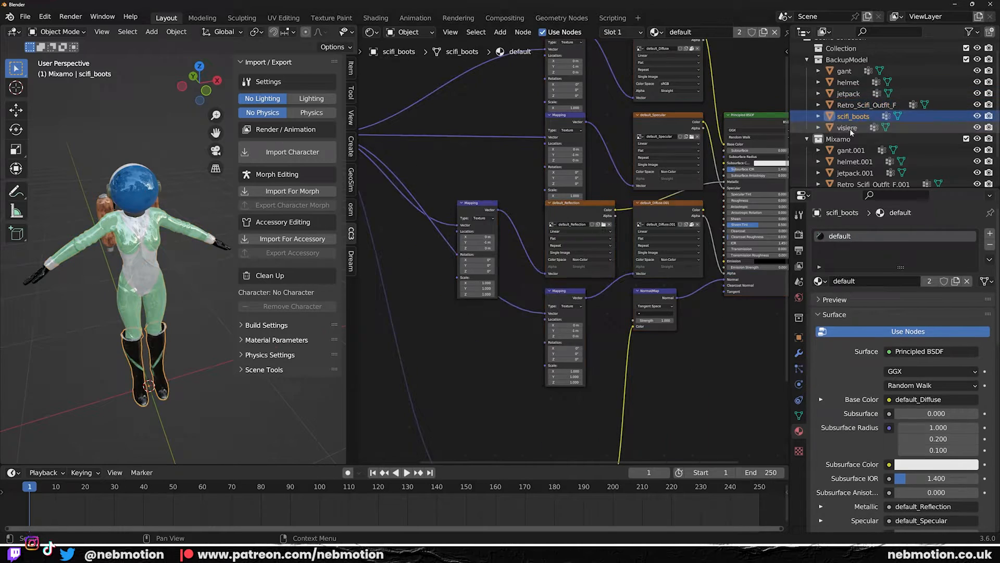
pyautogui.click(844, 70)
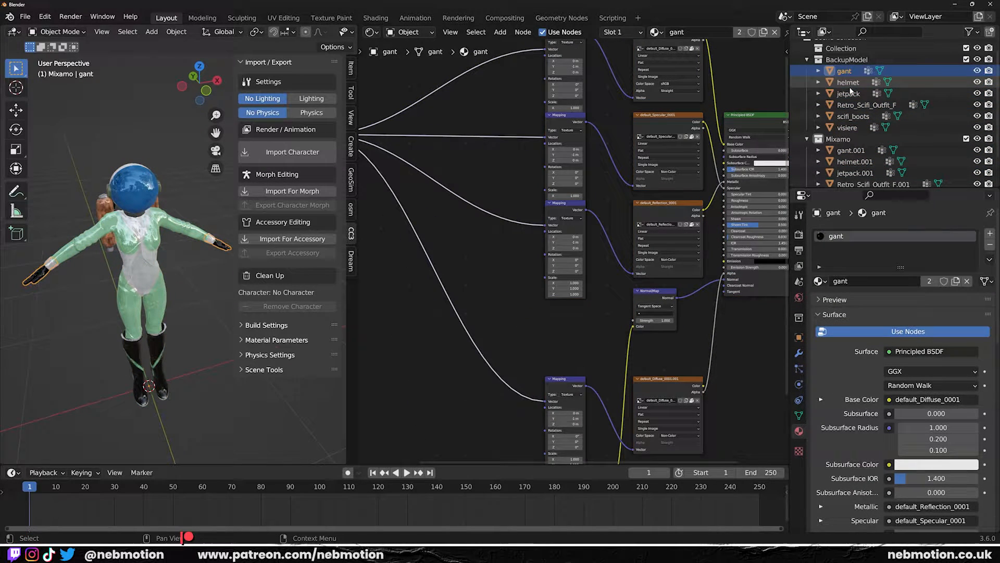
pyautogui.click(846, 127)
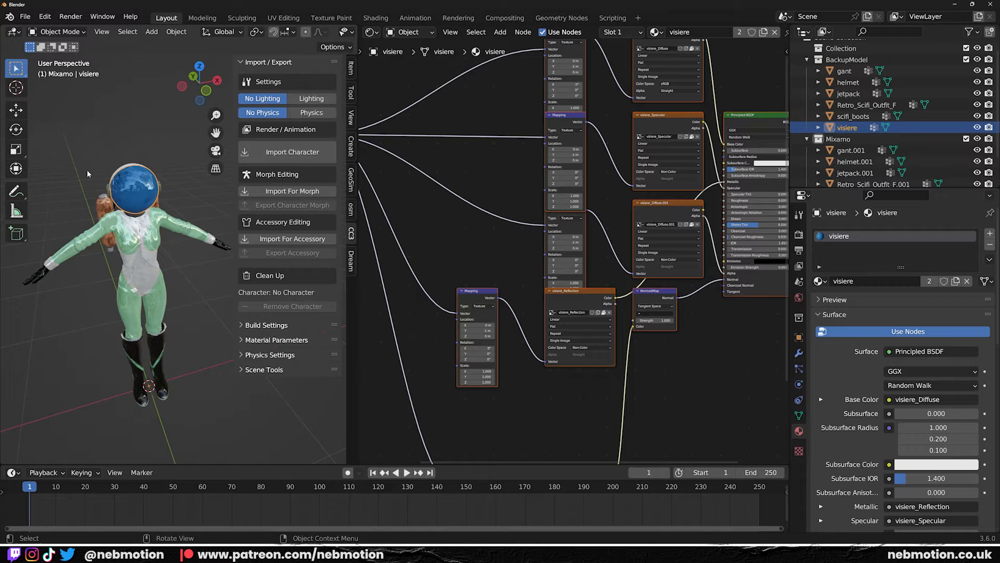
# - Exclude the BackupModel collection and make gant.001's material a single-user .001 copy
pyautogui.click(842, 71)
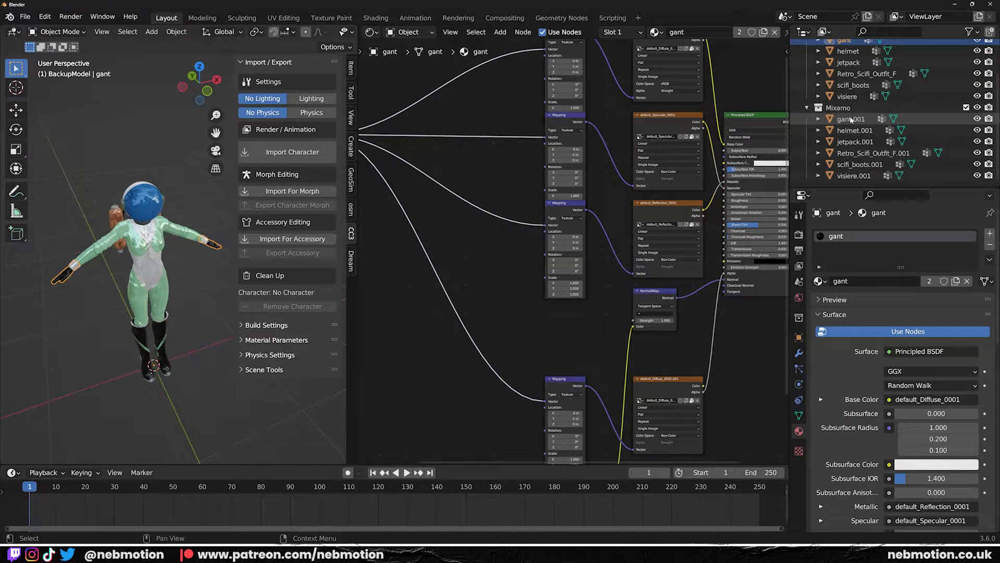
pyautogui.click(847, 134)
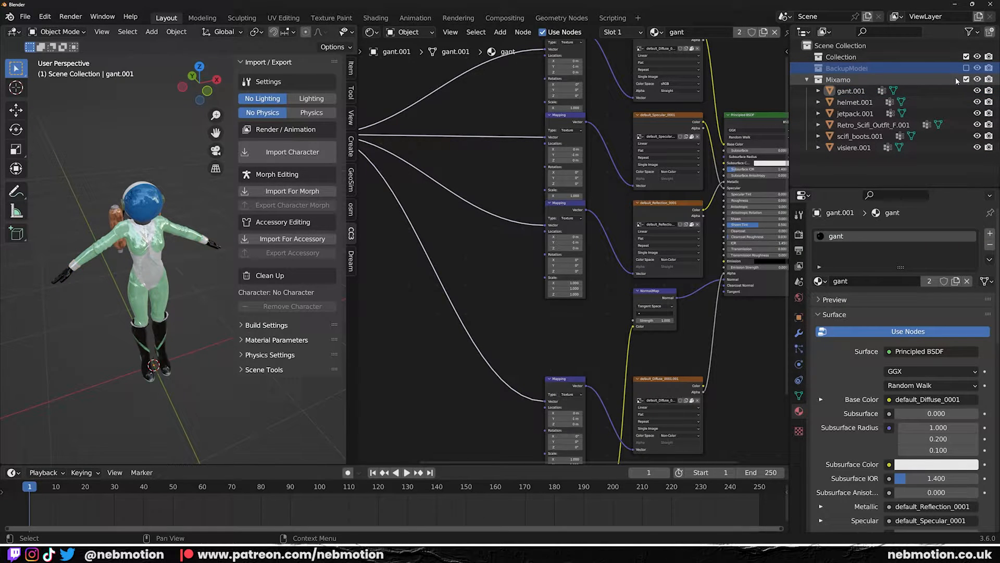
pyautogui.click(851, 91)
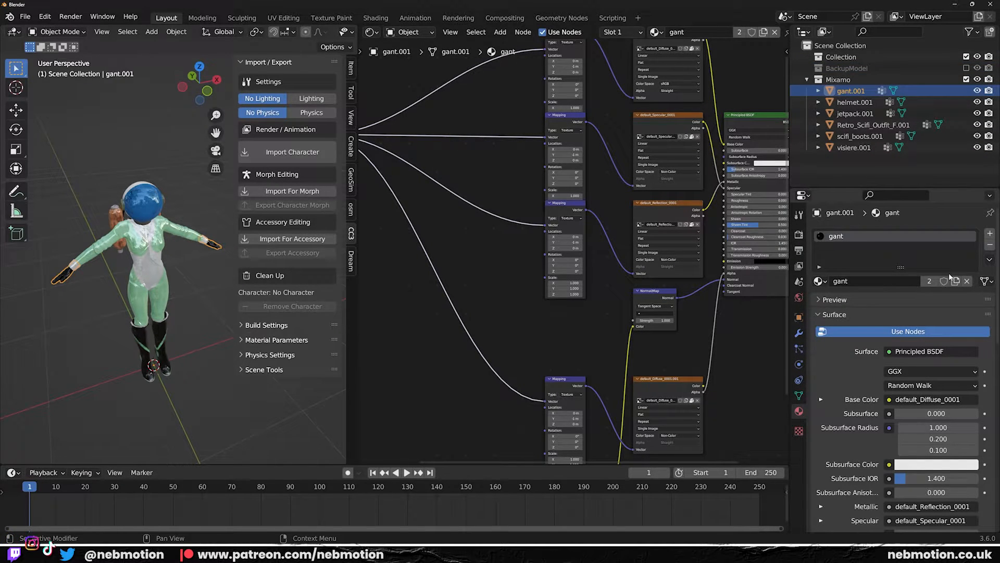
pyautogui.moveTo(929, 282)
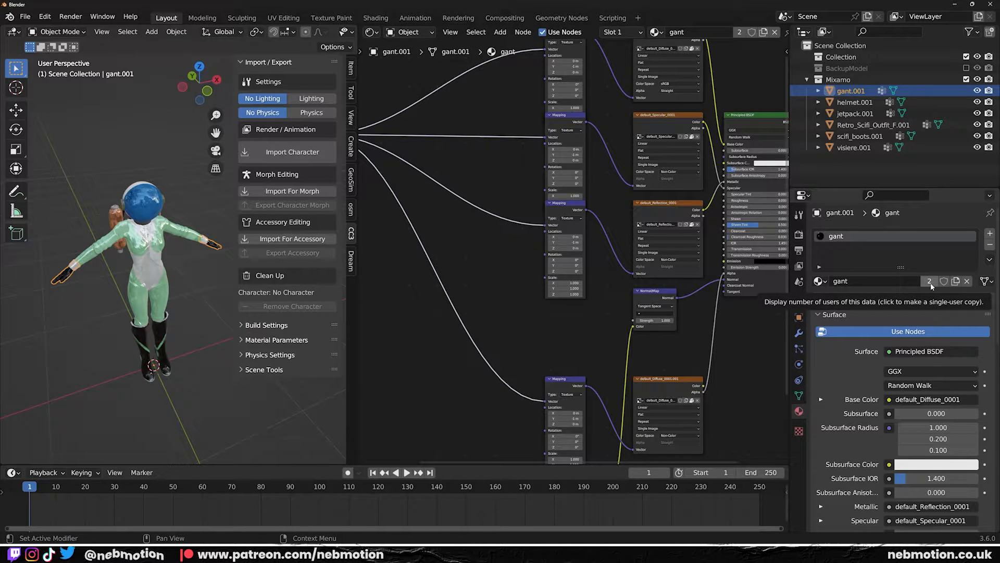
pyautogui.click(929, 281)
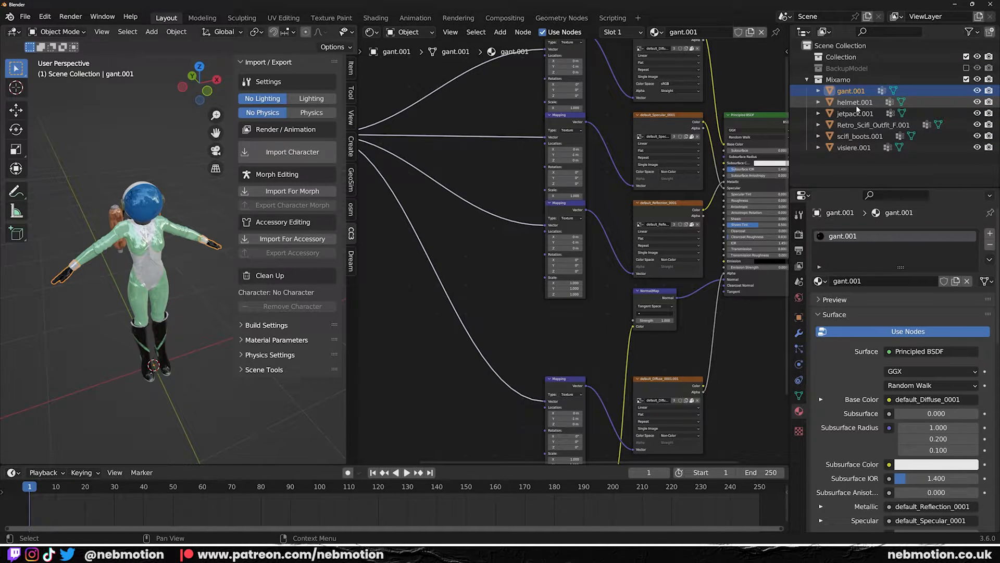
# - Give the helmet, outfit and boots copies their own .001 materials and review the glove's node setup
pyautogui.click(855, 102)
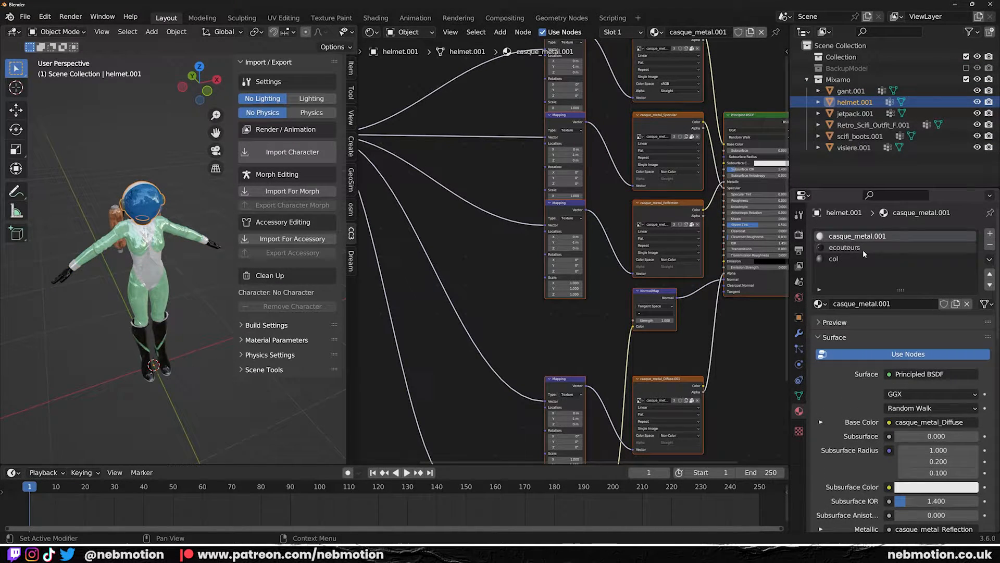
pyautogui.click(834, 258)
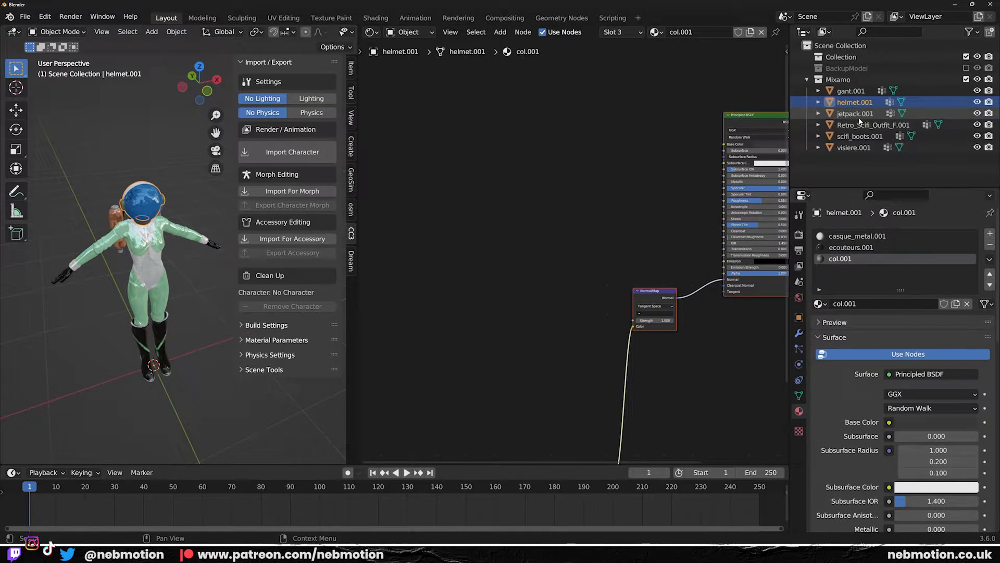
pyautogui.click(874, 125)
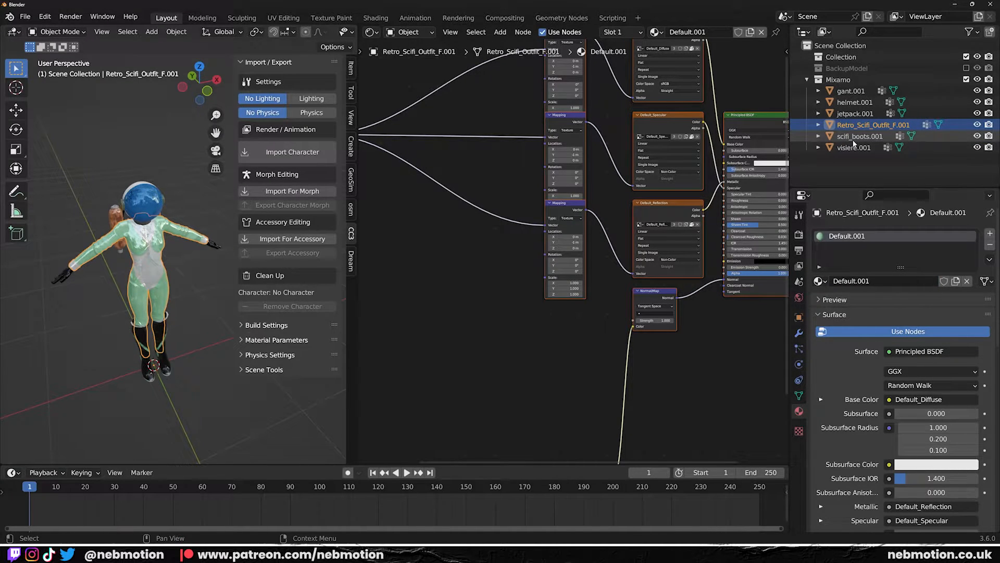
pyautogui.click(860, 135)
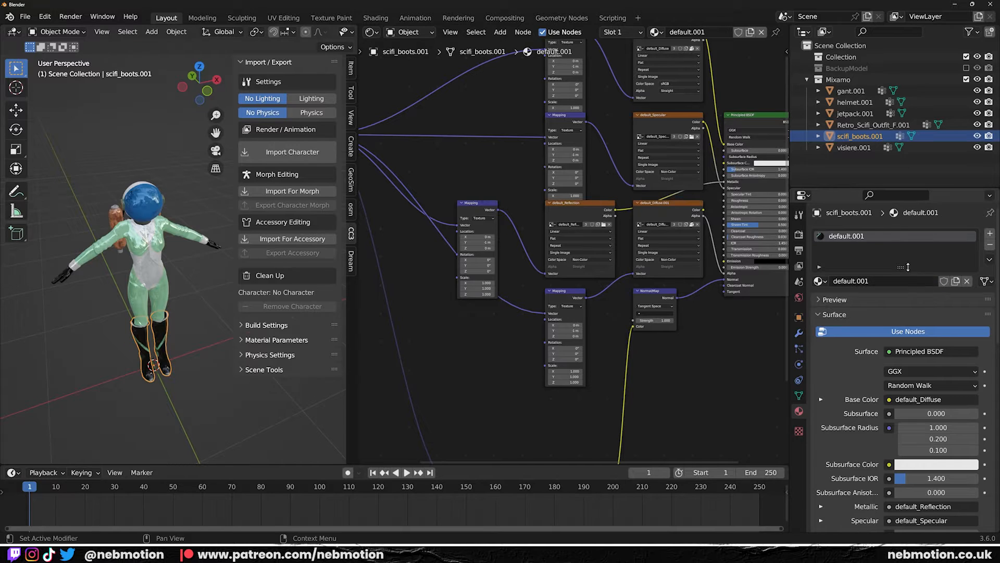
pyautogui.click(855, 102)
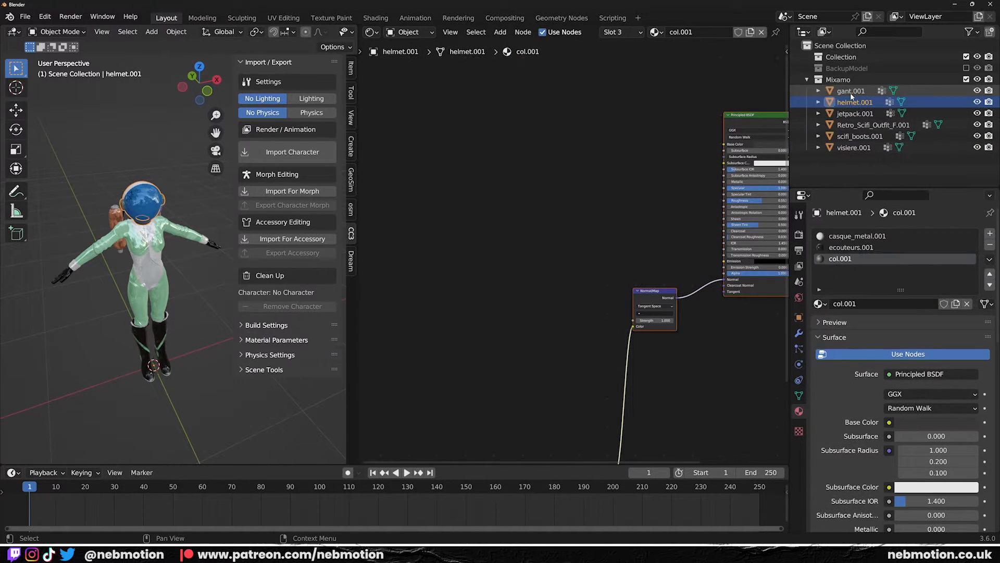
pyautogui.click(850, 90)
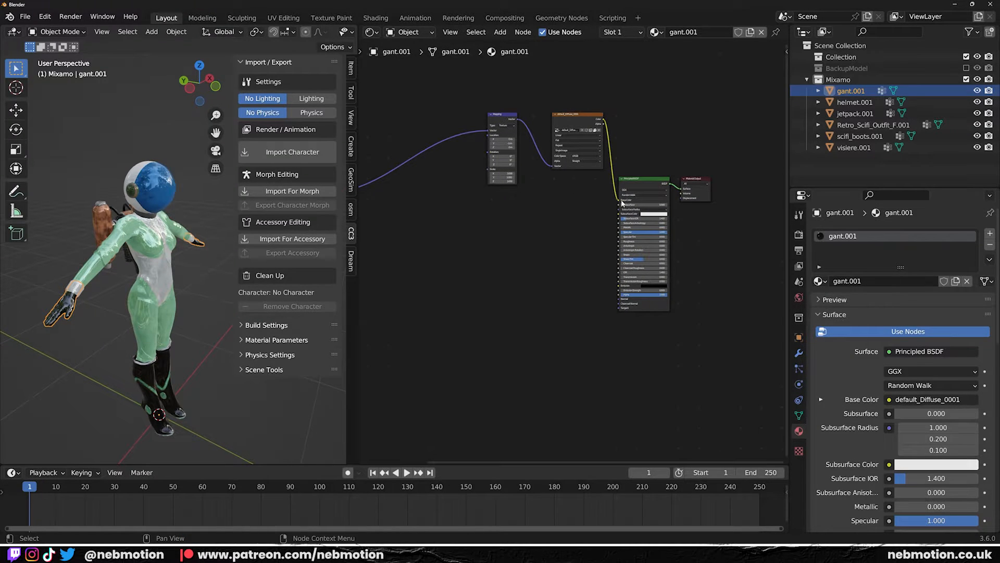
pyautogui.click(854, 102)
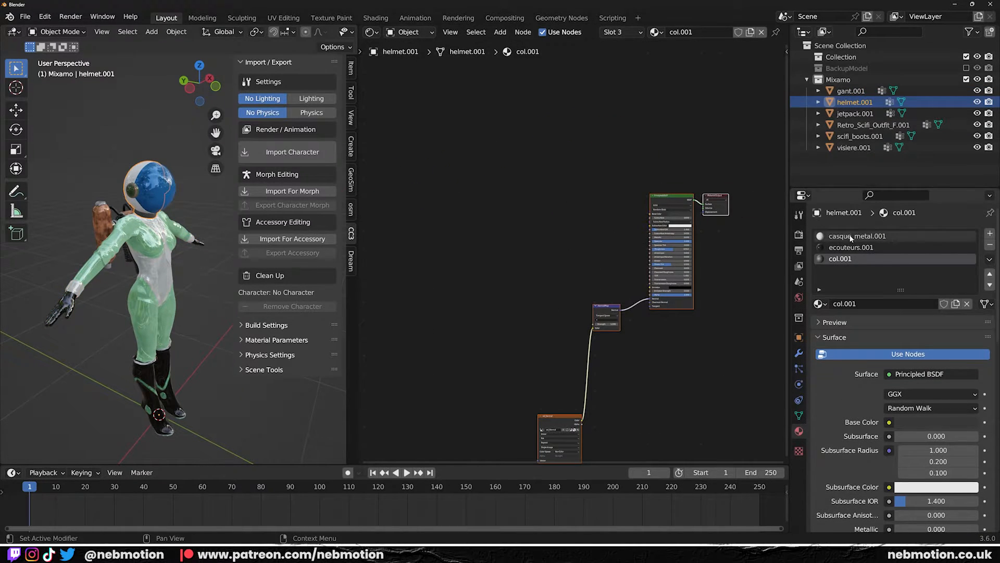
pyautogui.click(857, 235)
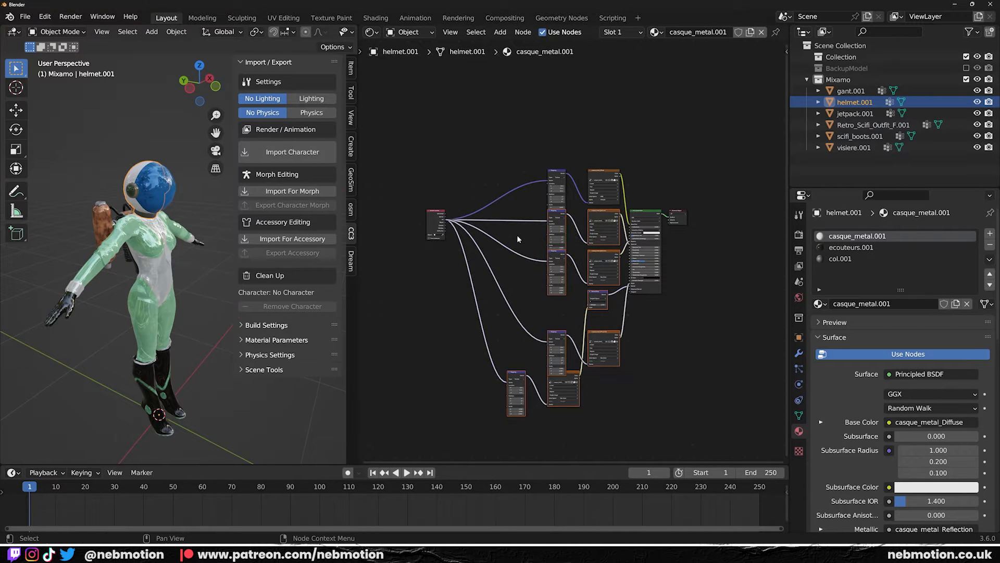
pyautogui.click(857, 112)
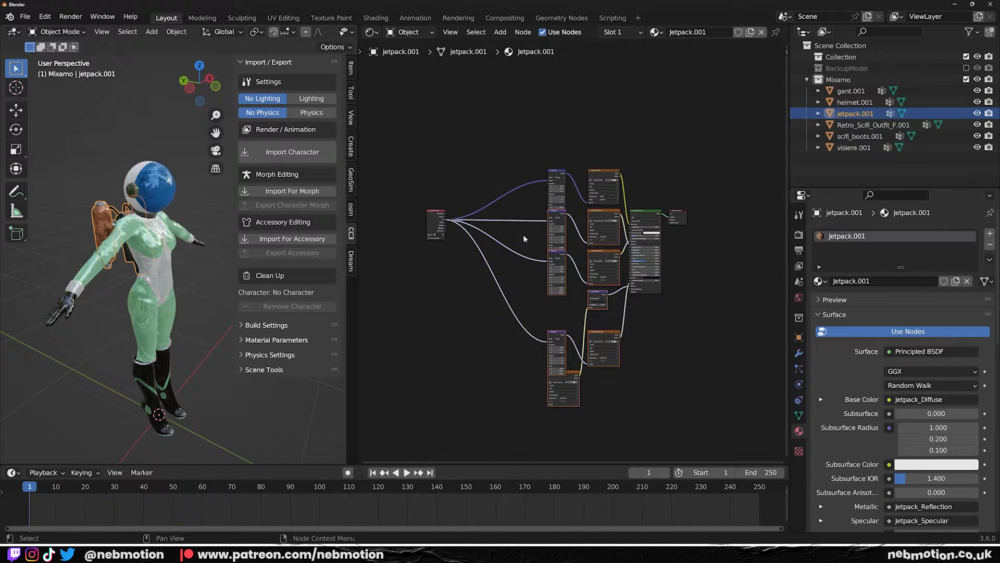
pyautogui.click(873, 125)
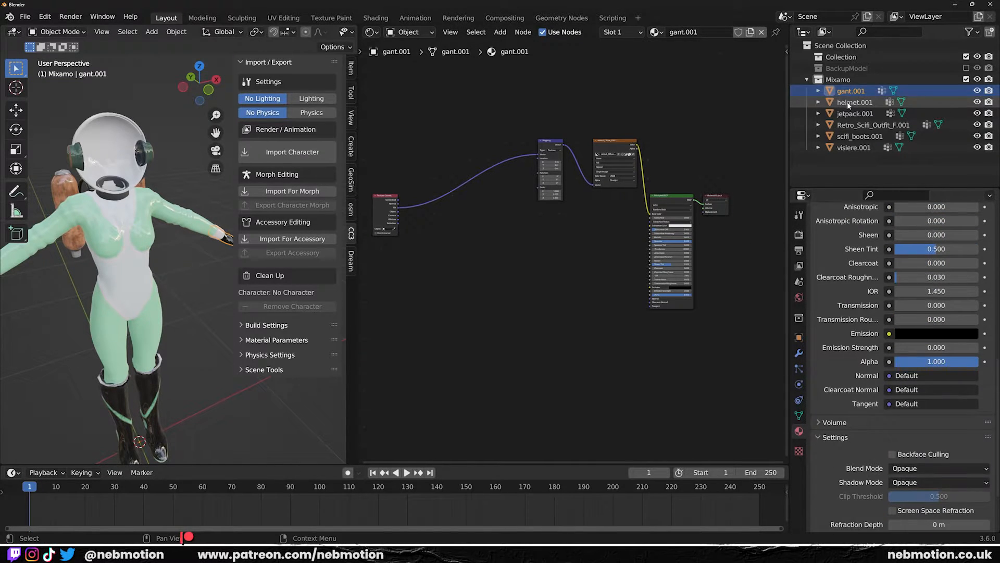
pyautogui.click(854, 102)
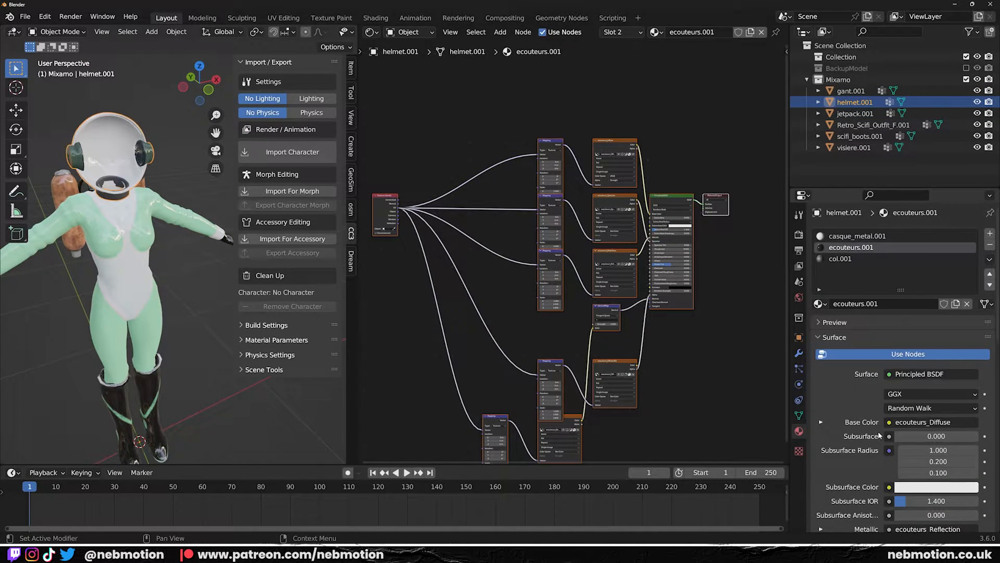
pyautogui.click(939, 392)
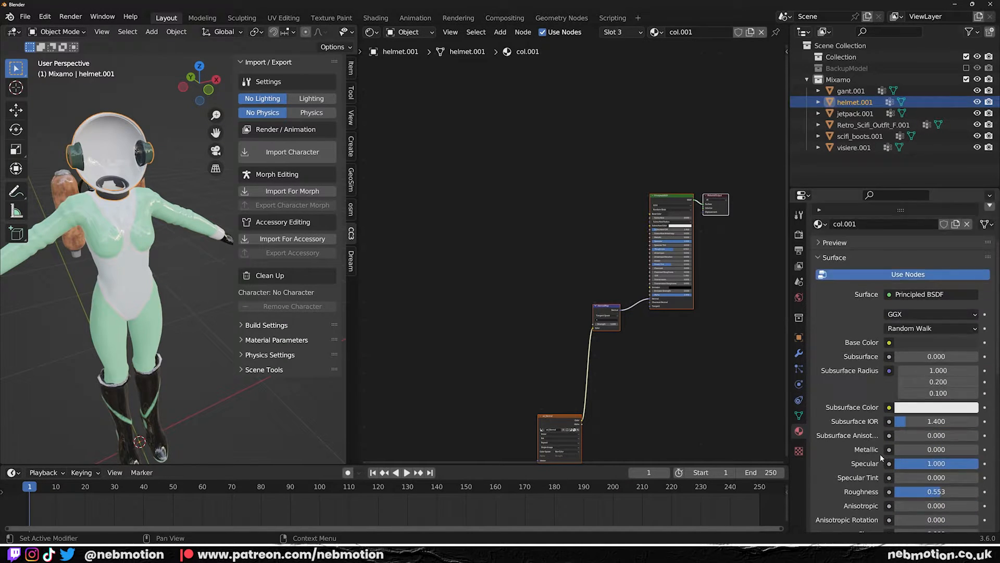
pyautogui.click(855, 113)
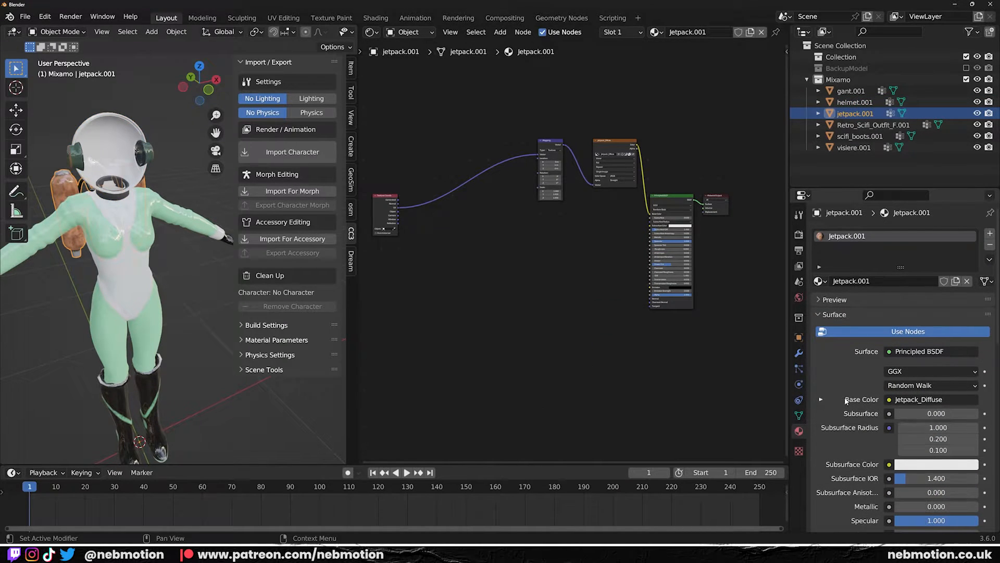
pyautogui.scroll(-3)
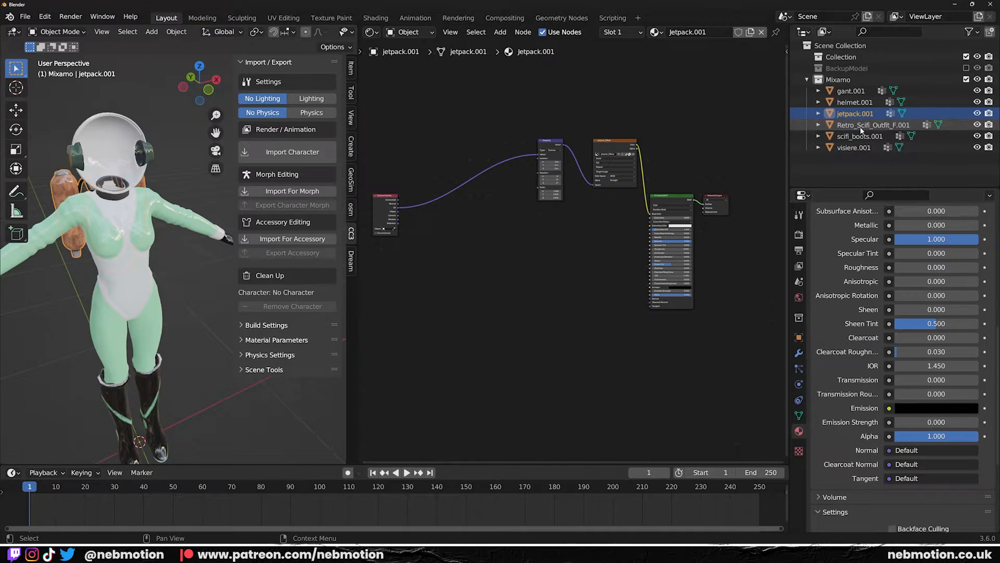
pyautogui.click(939, 391)
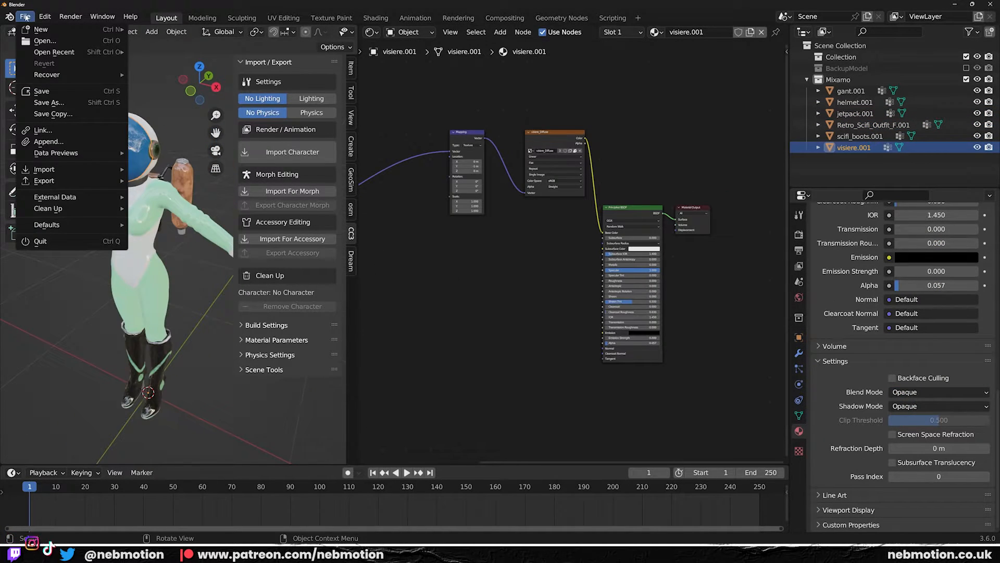
# - Save the scene as MeyezaAstro-MixamoPrep.blend
pyautogui.click(50, 102)
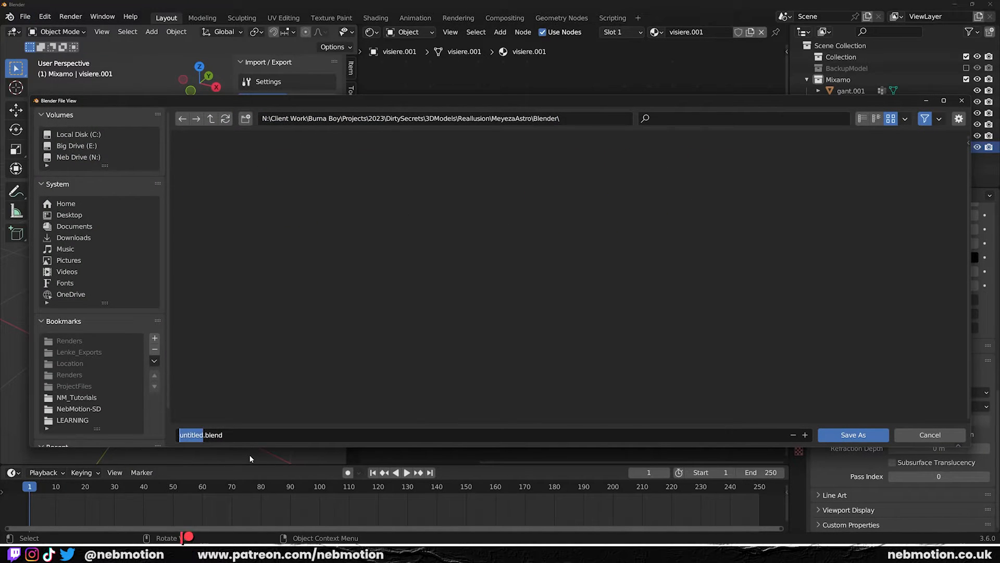
pyautogui.click(853, 434)
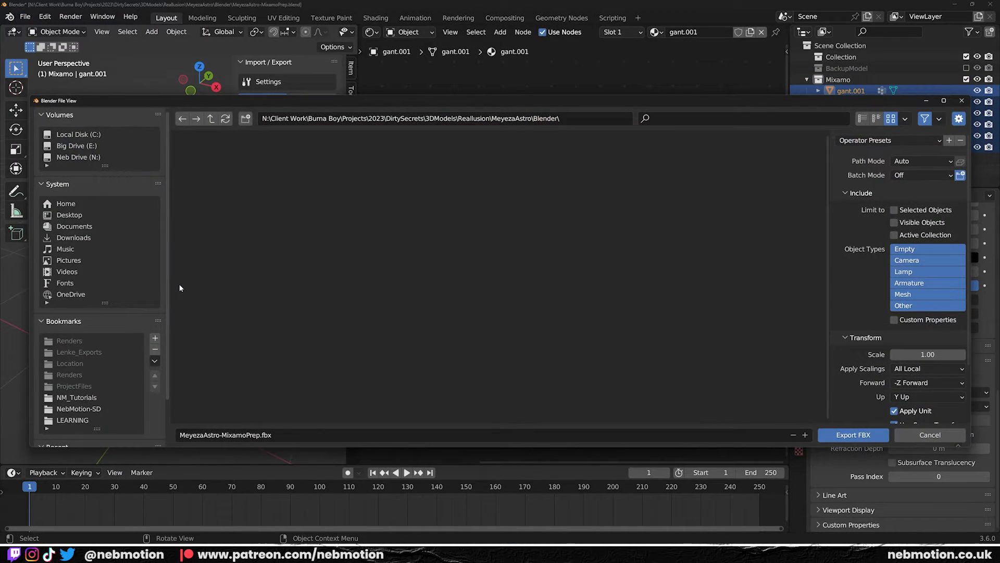
# - Set the FBX export Path Mode for texture references before exporting MeyezaAstro-MixamoPrep.fbx
pyautogui.click(922, 161)
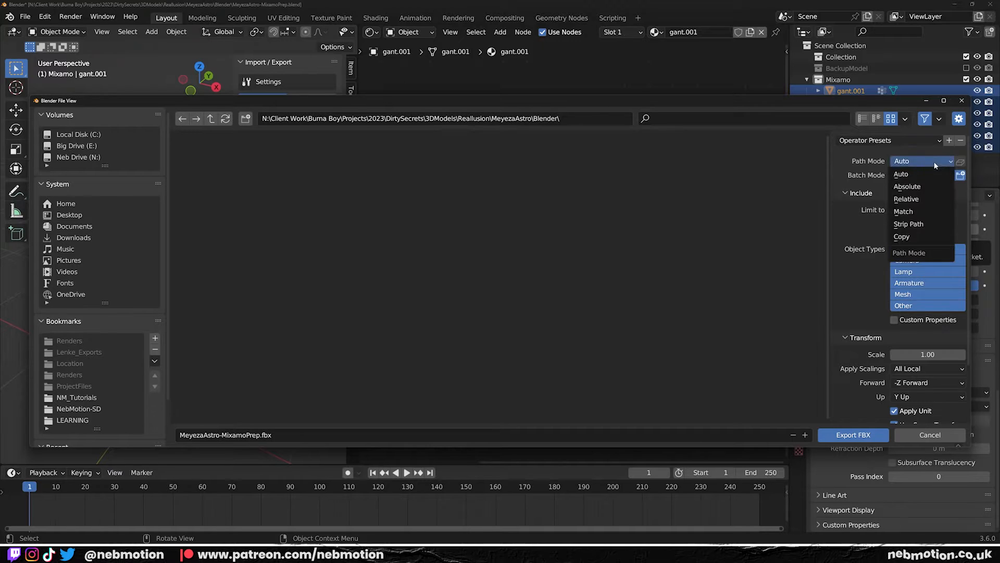
pyautogui.click(901, 236)
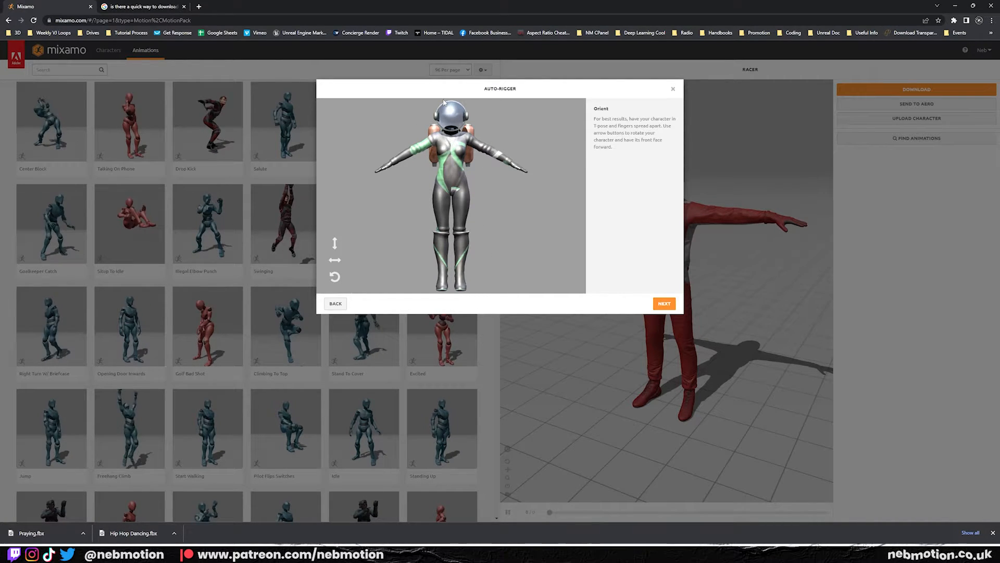
# - Accept the astronaut's orientation in the auto-rigger and continue to marker placement
pyautogui.click(665, 303)
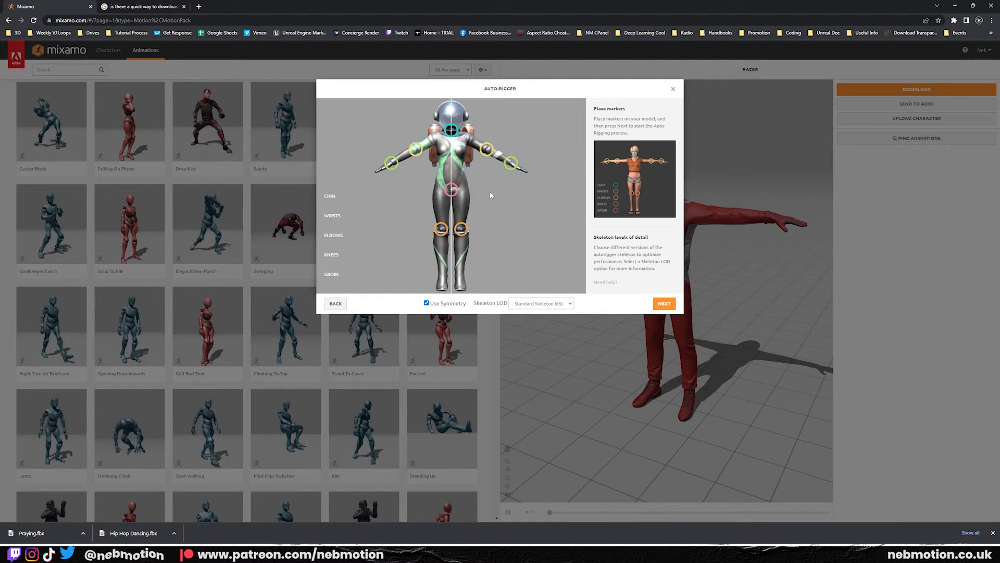
# - Run auto-rigging with the placed chin, wrist, elbow, knee and groin markers
pyautogui.click(665, 303)
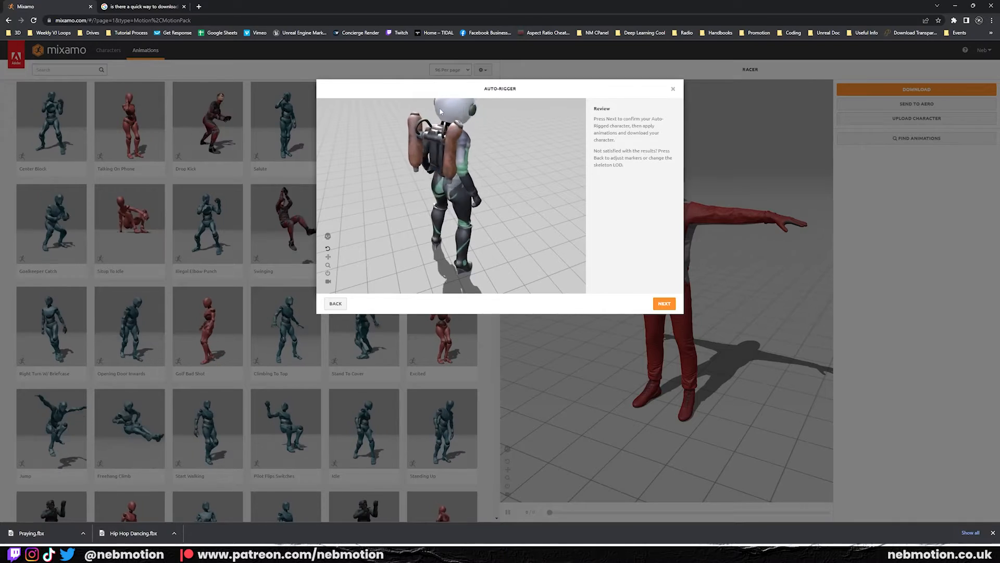
# - Confirm the rigged astronaut and search the animation library for 'sanke'
pyautogui.click(665, 304)
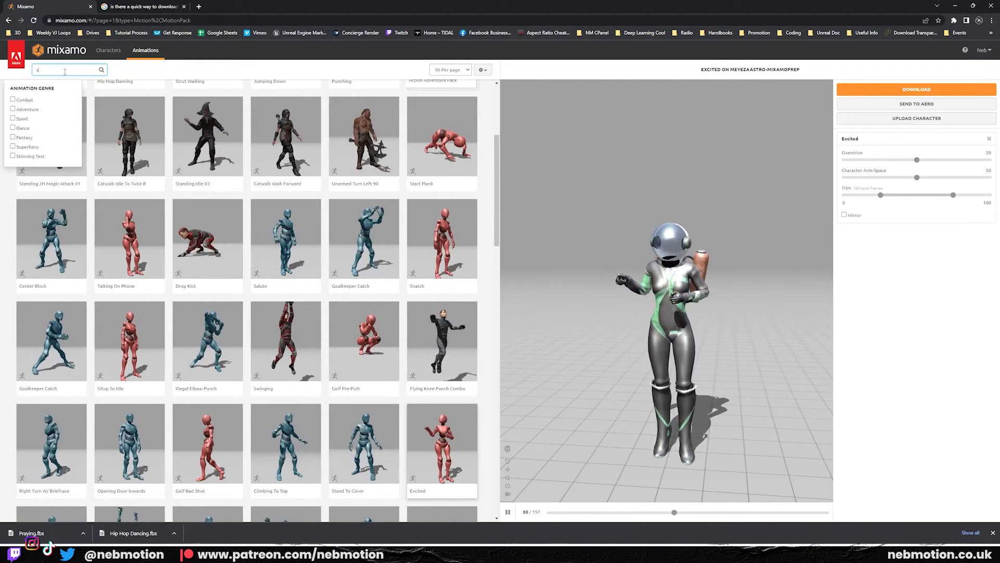
pyautogui.write('sanke')
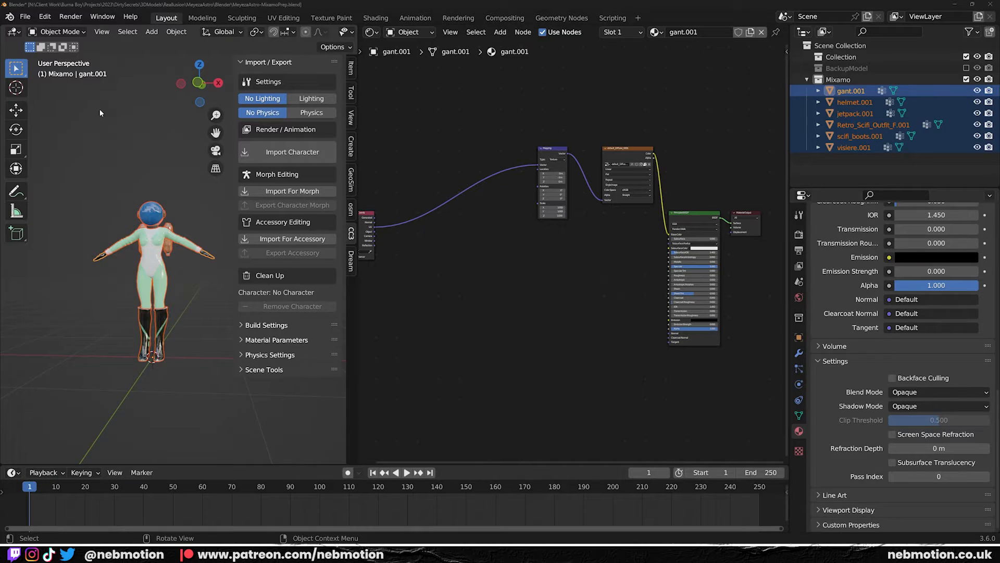
# - Rename the Mixamo collection to Mixamo-Prep and save the project
pyautogui.click(837, 79)
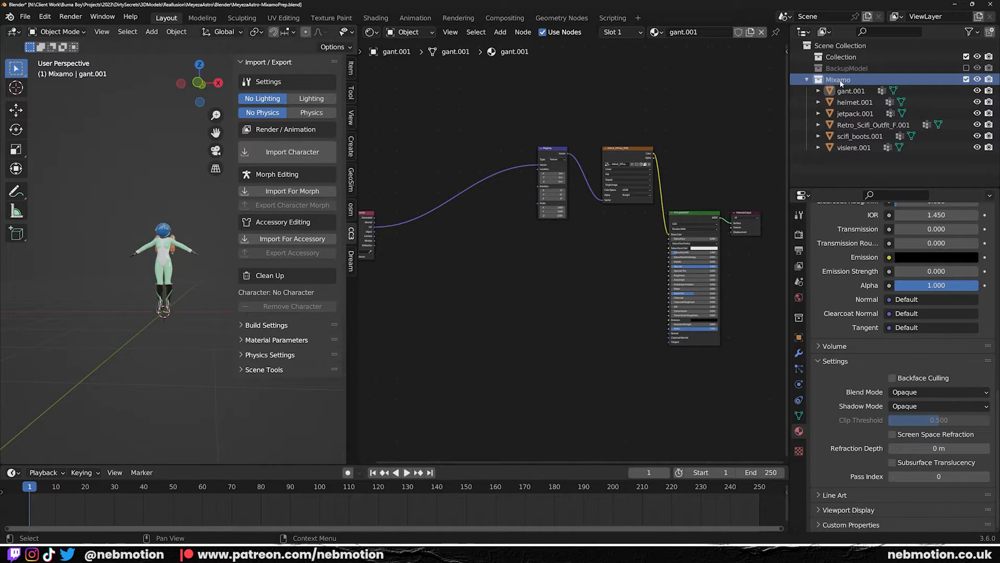
pyautogui.doubleClick(838, 80)
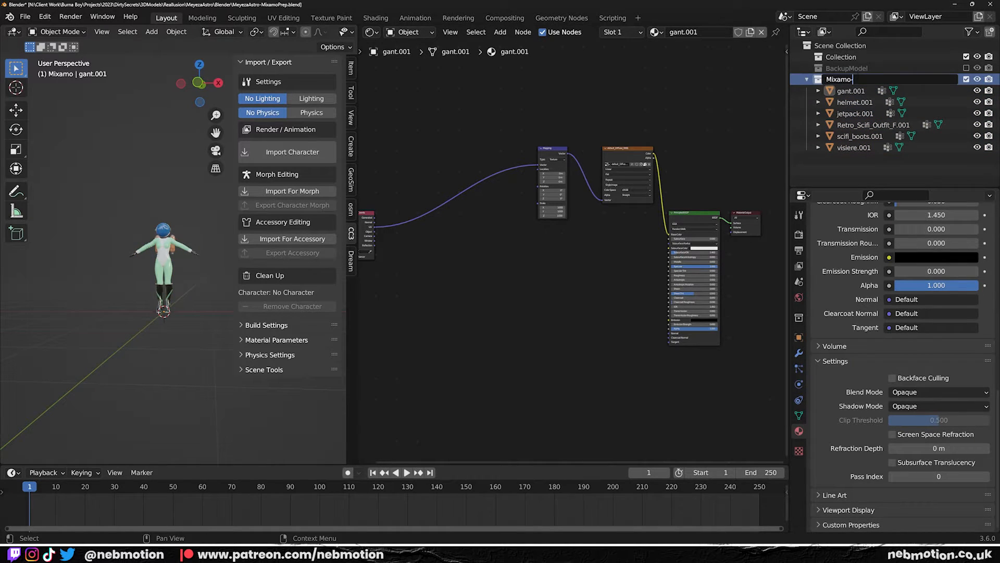
pyautogui.press('Enter')
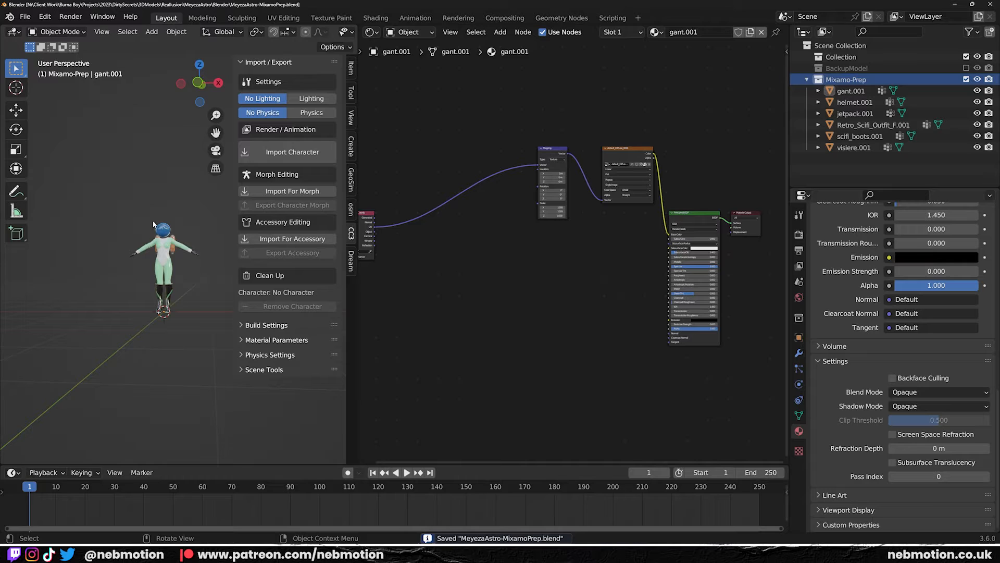
pyautogui.click(27, 17)
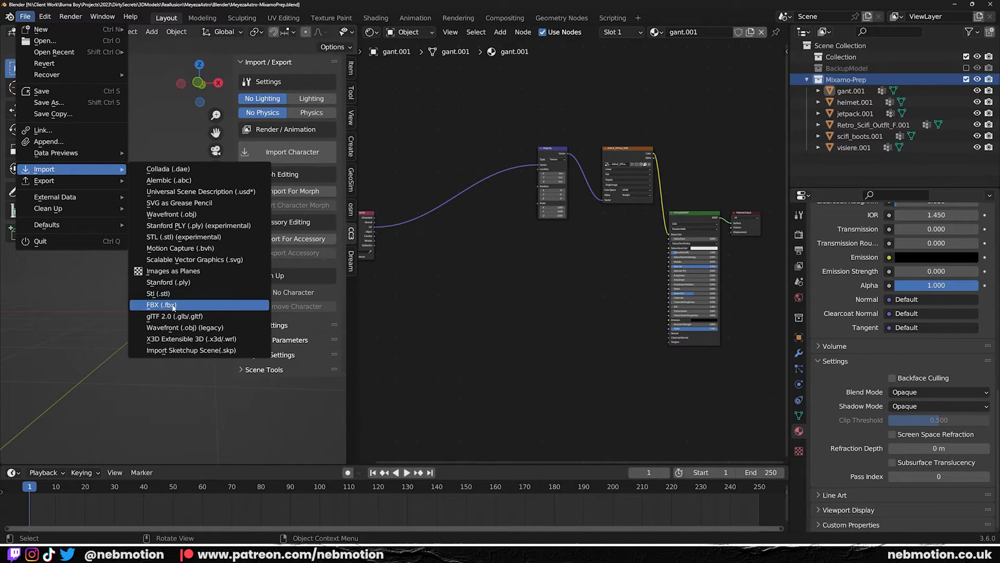
# - Import Snake Hip Hop Dance.fbx as an animated, rigged astronaut
pyautogui.click(161, 304)
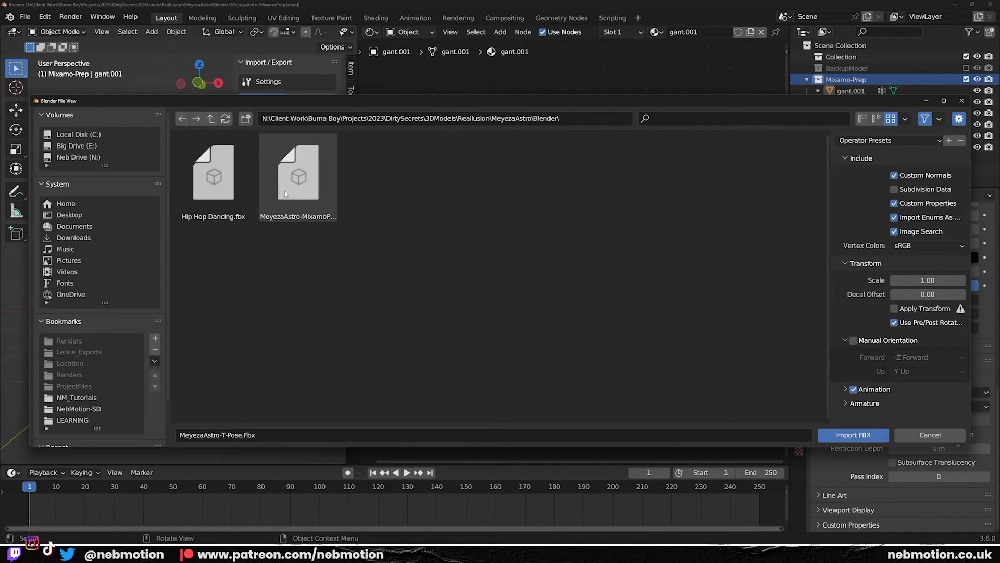
pyautogui.click(212, 175)
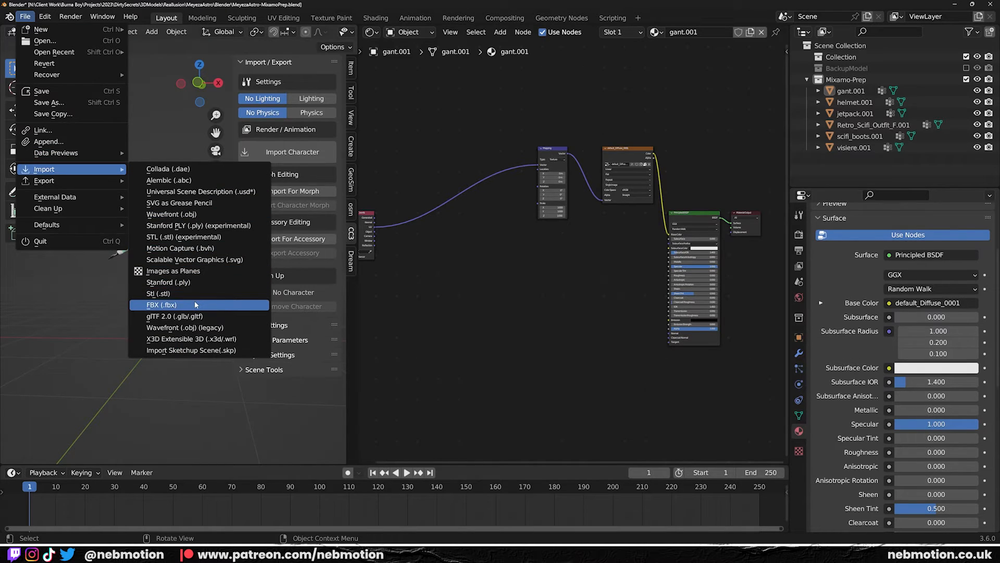
pyautogui.click(160, 305)
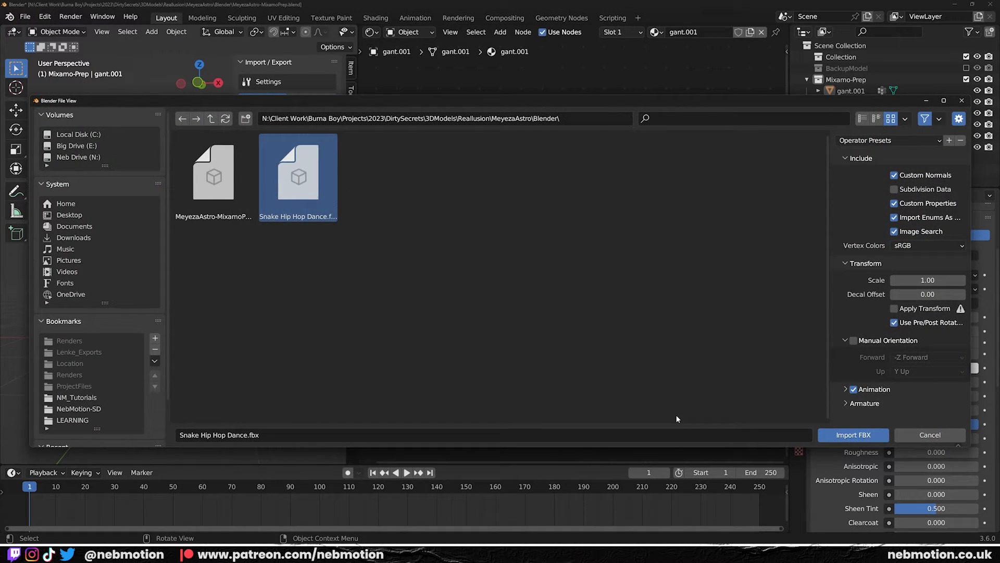
pyautogui.click(853, 435)
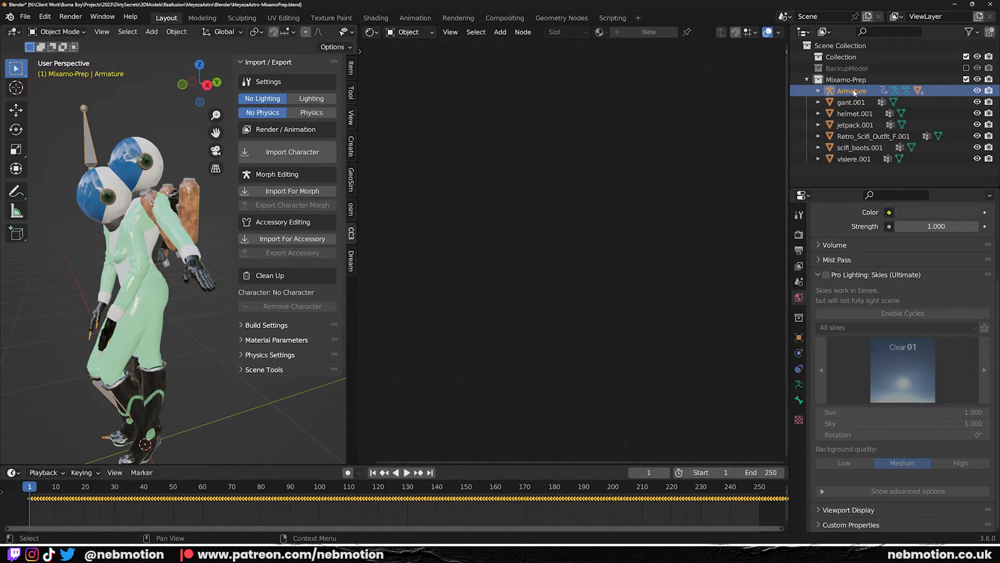
# - Move the imported armature hierarchy into a new MixamoImport collection and select gant.002
pyautogui.rightClick(853, 90)
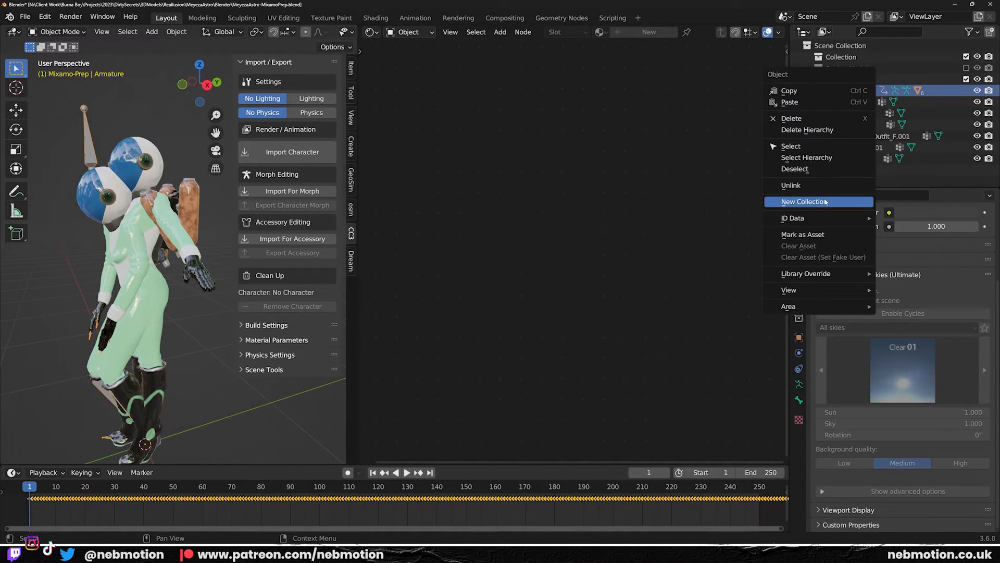
pyautogui.click(802, 203)
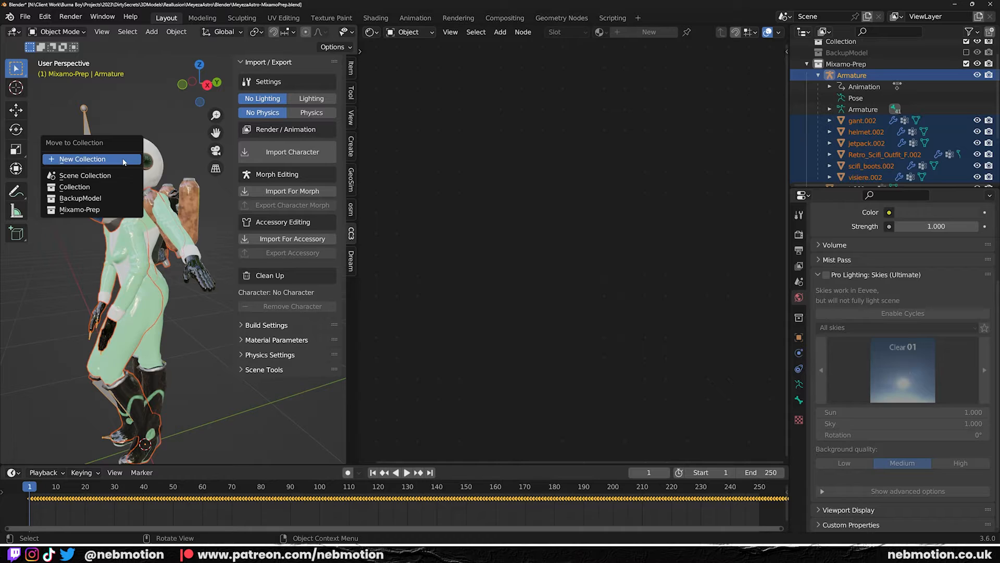
pyautogui.click(83, 158)
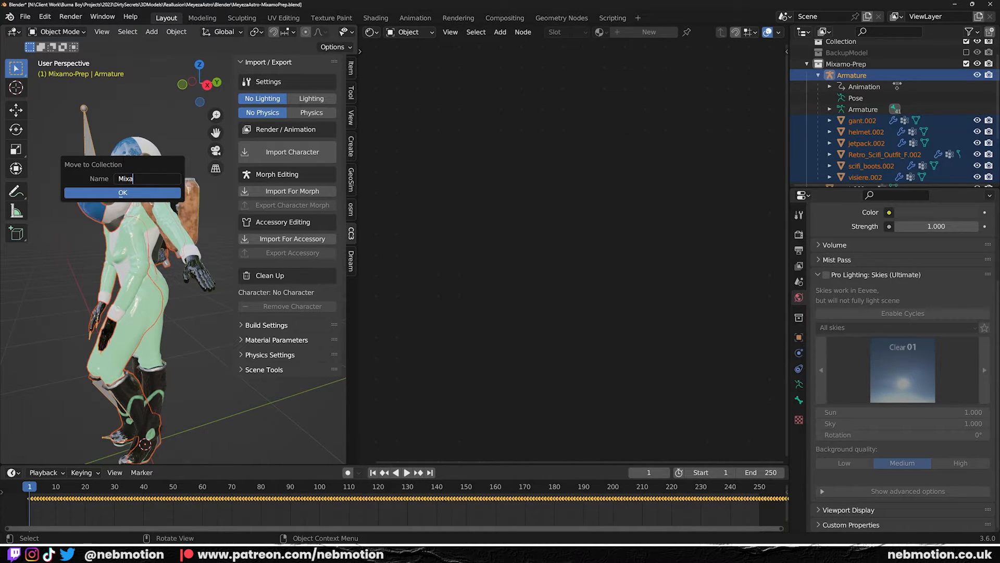
pyautogui.click(123, 192)
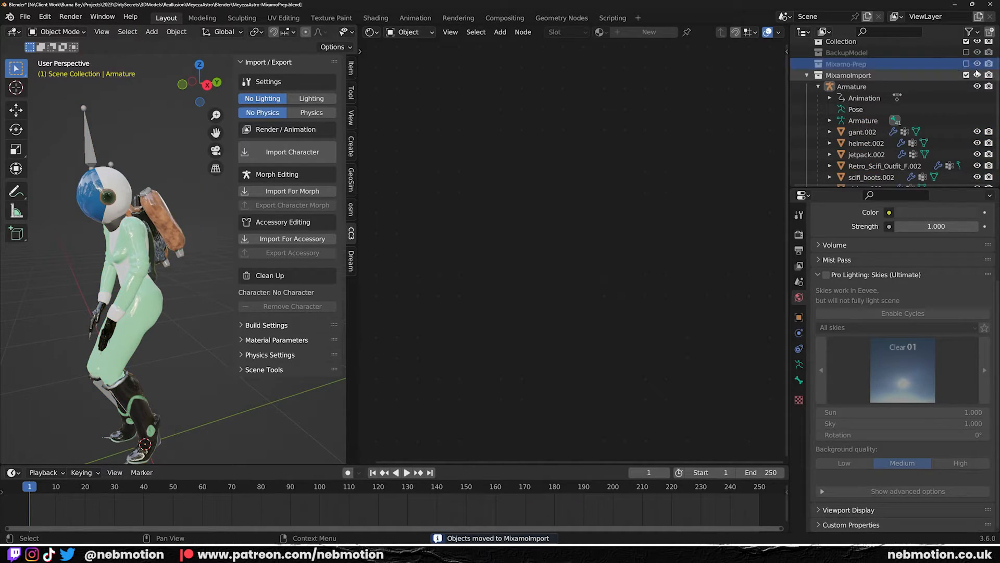
pyautogui.click(863, 131)
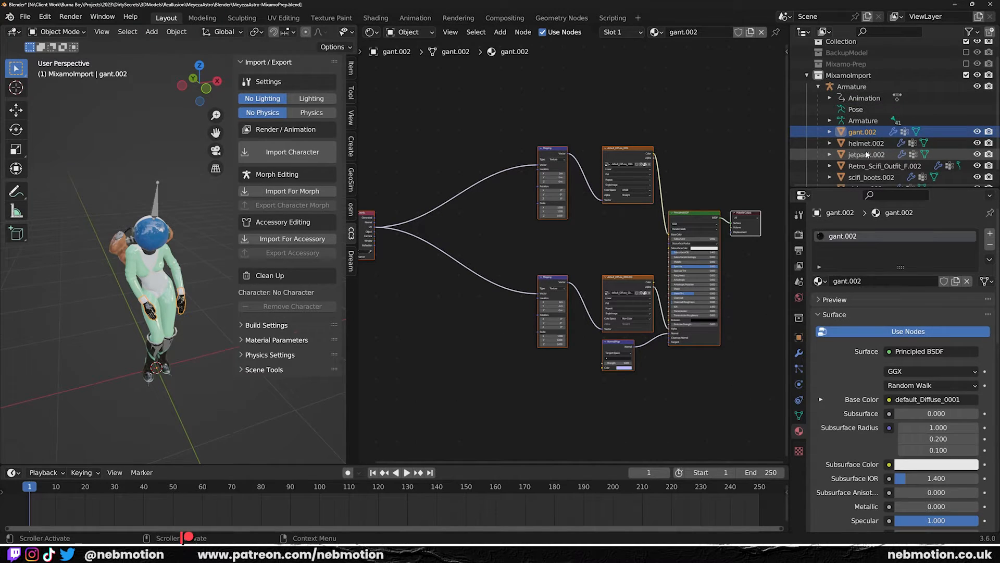
# - Reassign the original gant and casque_metal materials to the imported glove and helmet
pyautogui.click(819, 281)
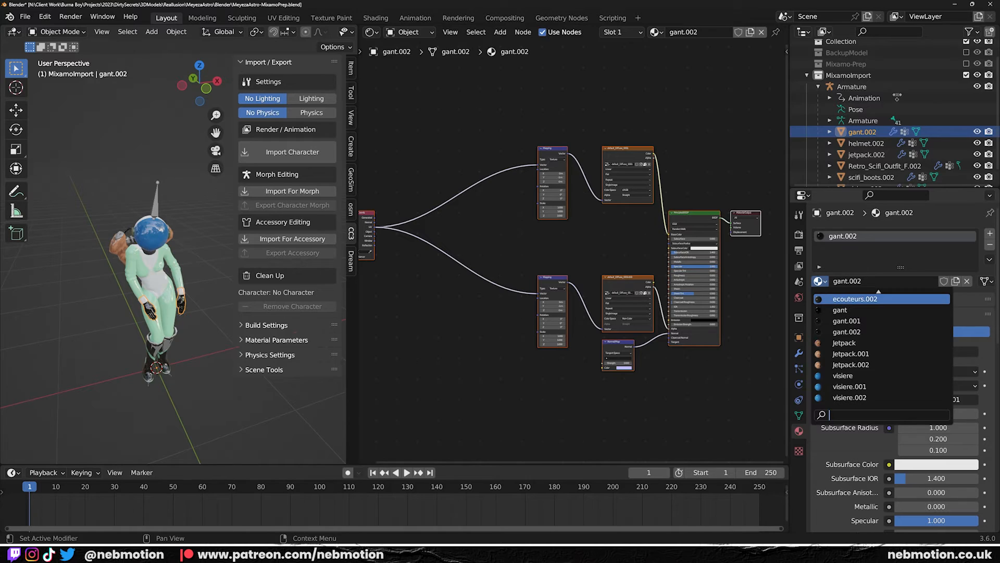
pyautogui.moveTo(846, 321)
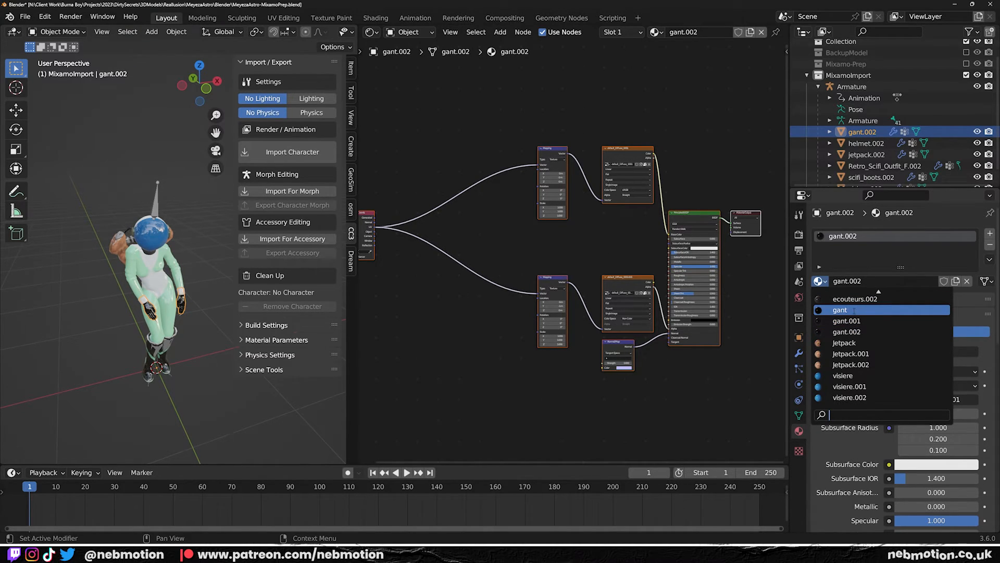
pyautogui.click(839, 310)
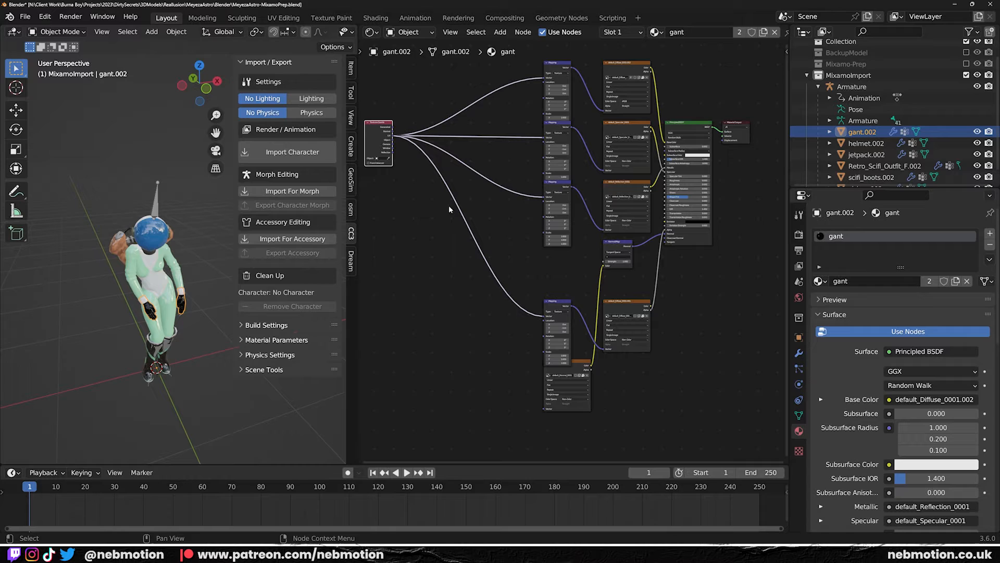
pyautogui.moveTo(761, 238)
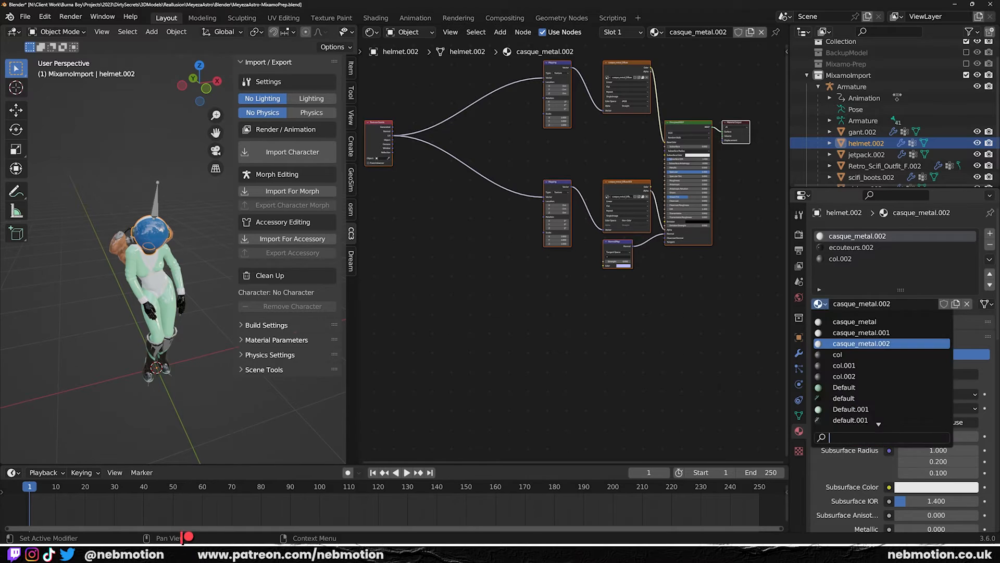
pyautogui.click(851, 247)
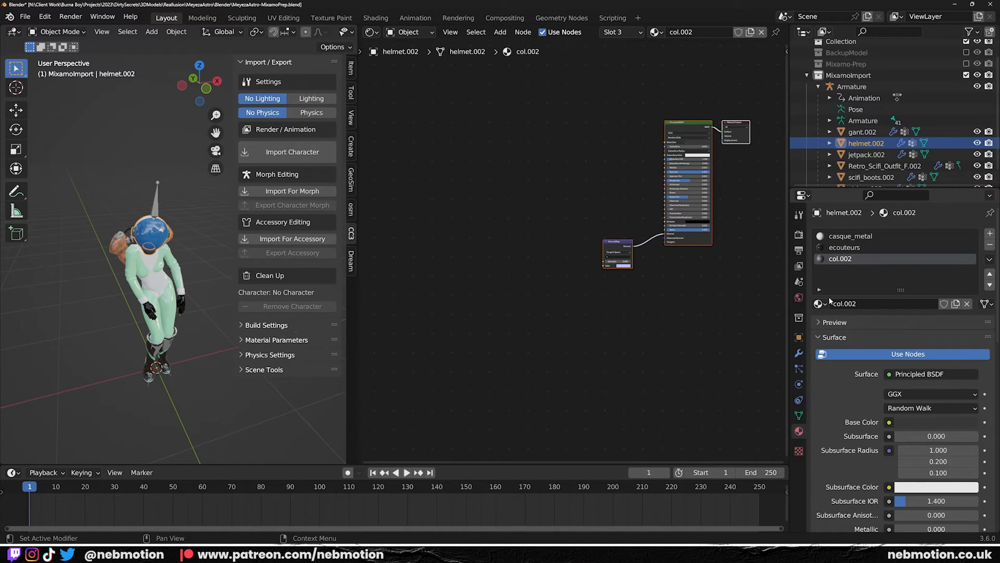
# - Reassign original materials to the imported boots and the visiere material to the visor
pyautogui.click(871, 178)
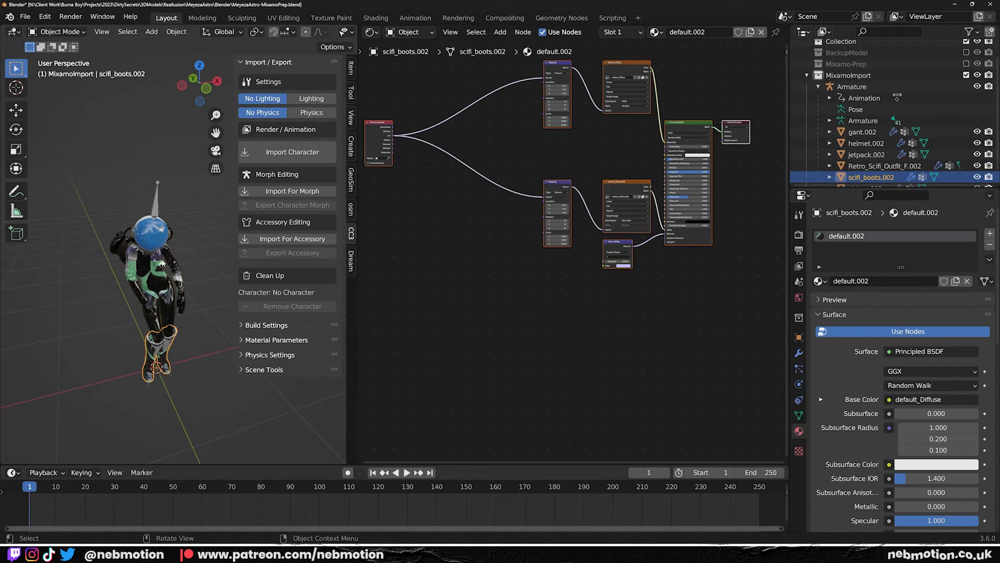
pyautogui.click(819, 282)
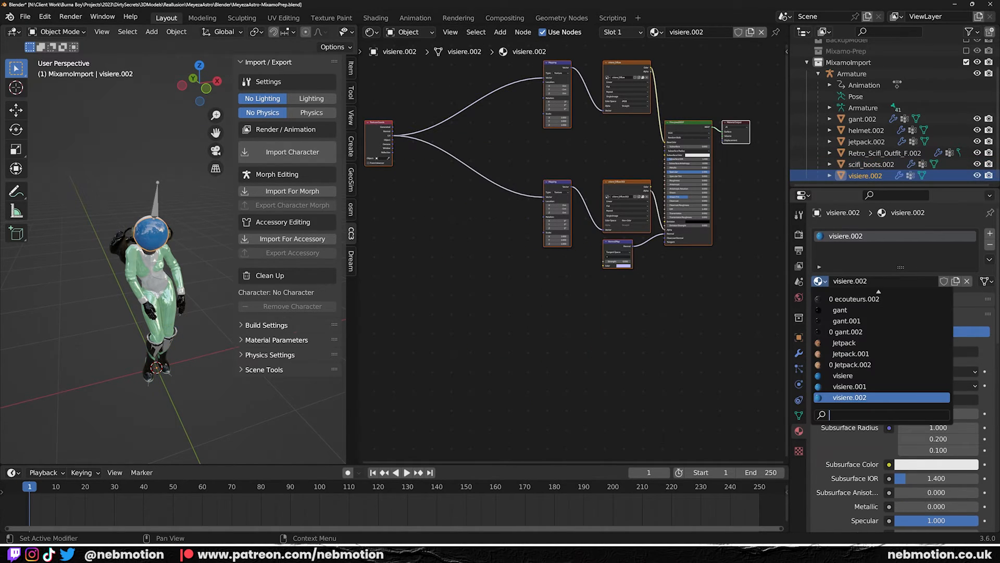
pyautogui.click(842, 375)
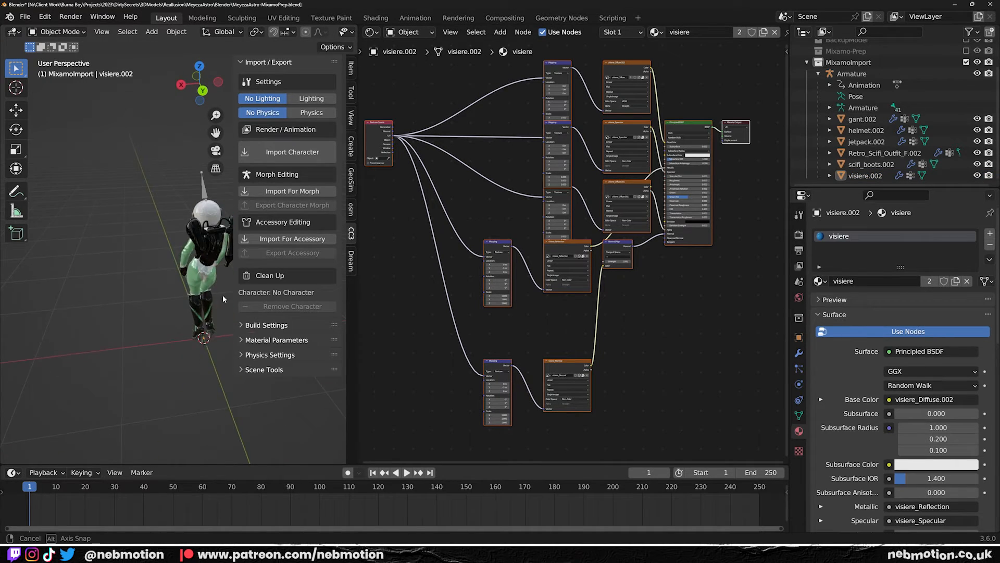
pyautogui.click(867, 141)
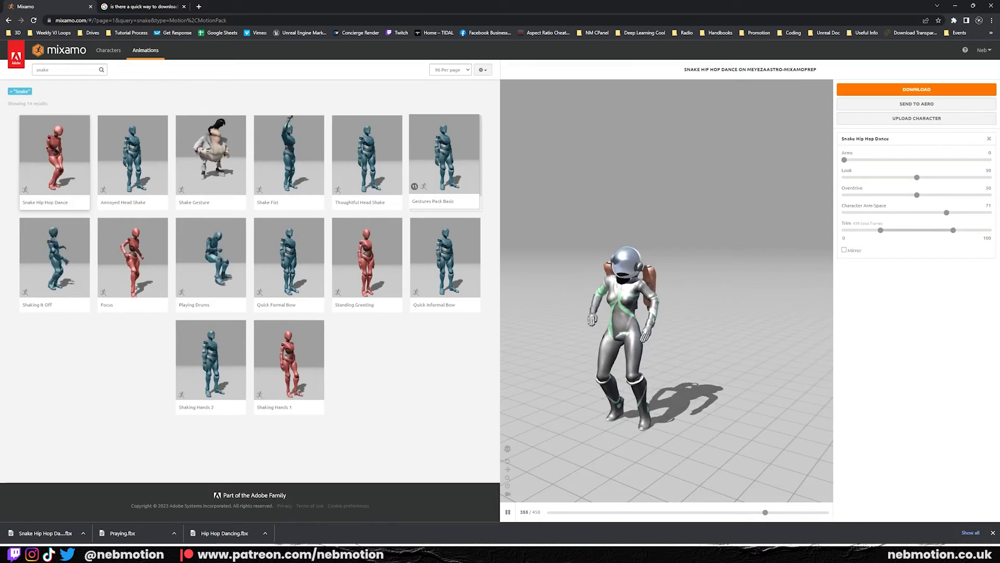
# - Choose the Taunt animation and set its download to Without Skin
pyautogui.click(62, 68)
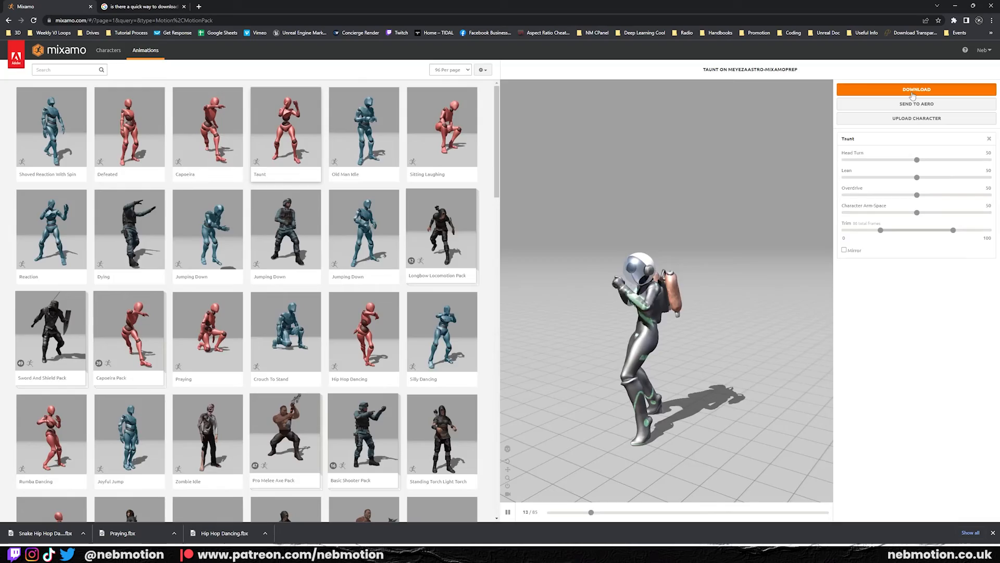
pyautogui.click(917, 90)
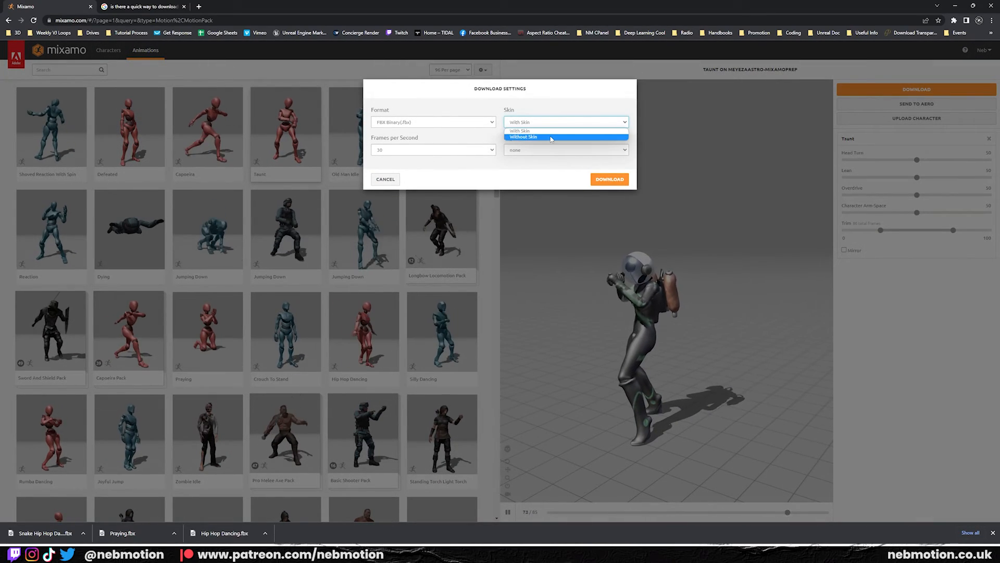
pyautogui.click(385, 179)
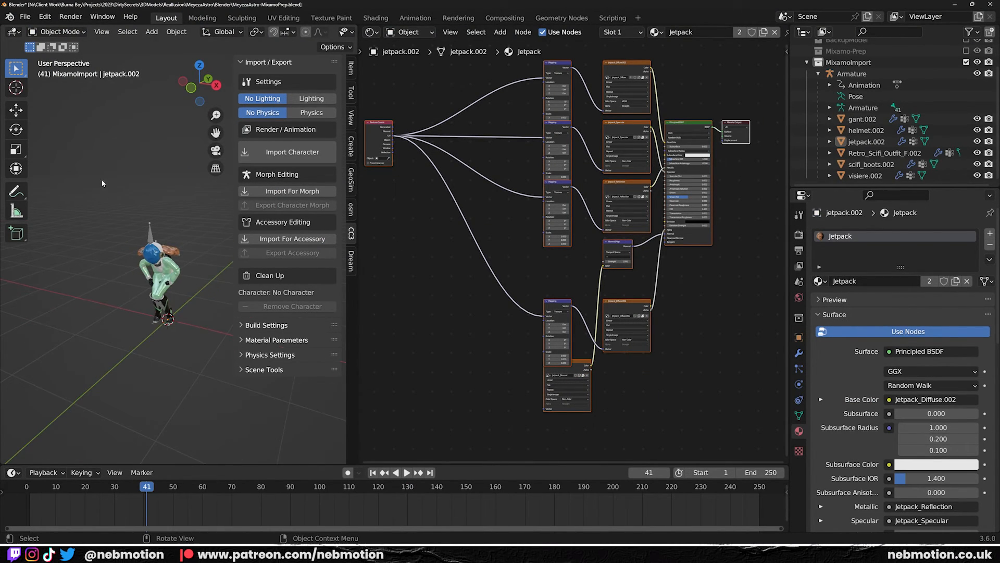
pyautogui.click(867, 130)
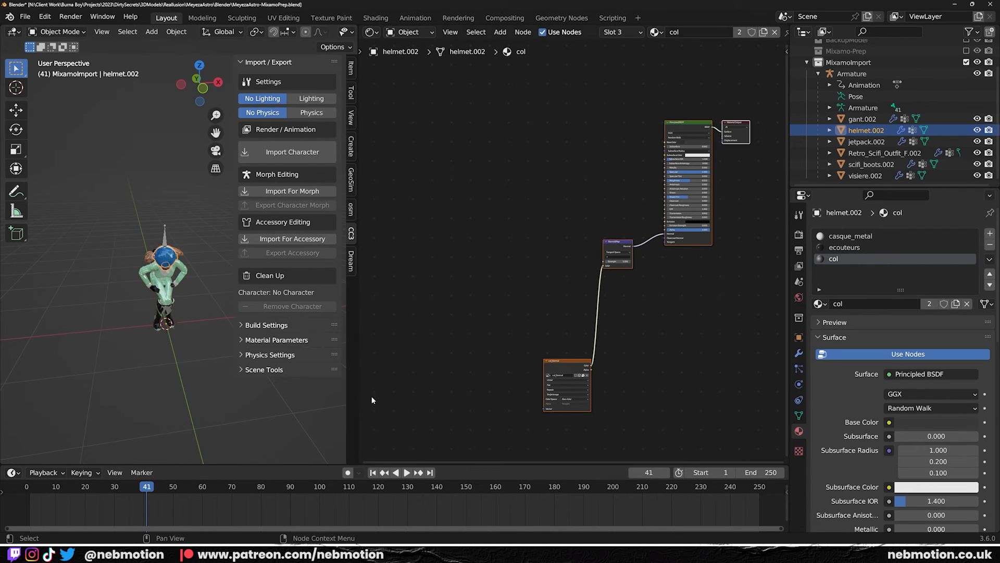